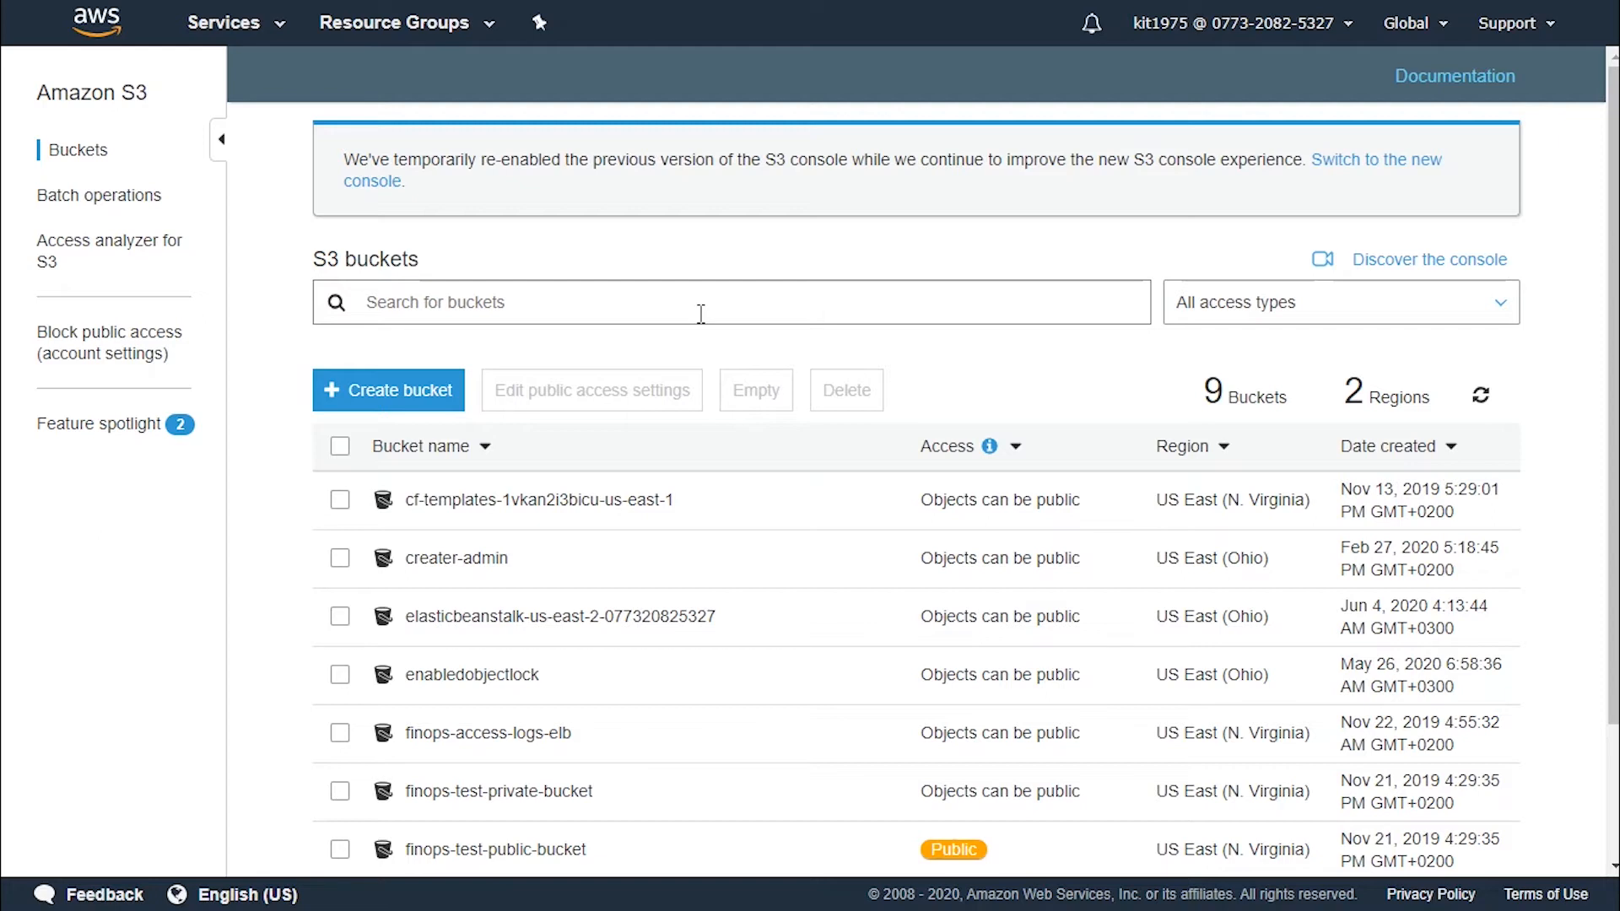
# Open the testingtutorials7 bucket's Management tab and view its Inventory settings.
pyautogui.click(77, 150)
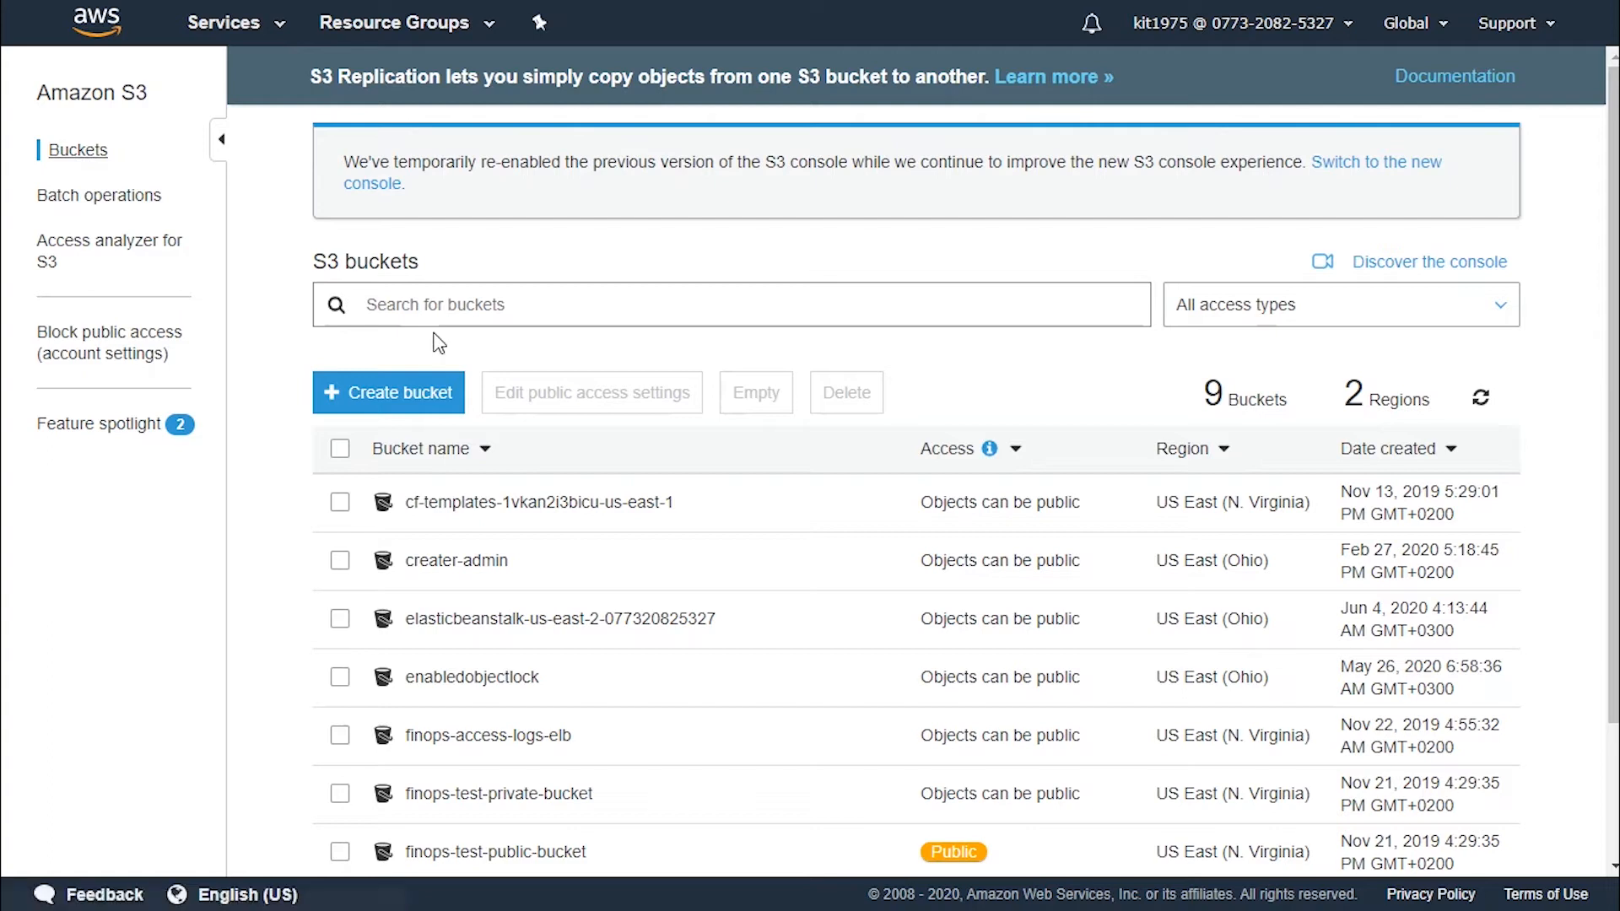
pyautogui.scroll(-3)
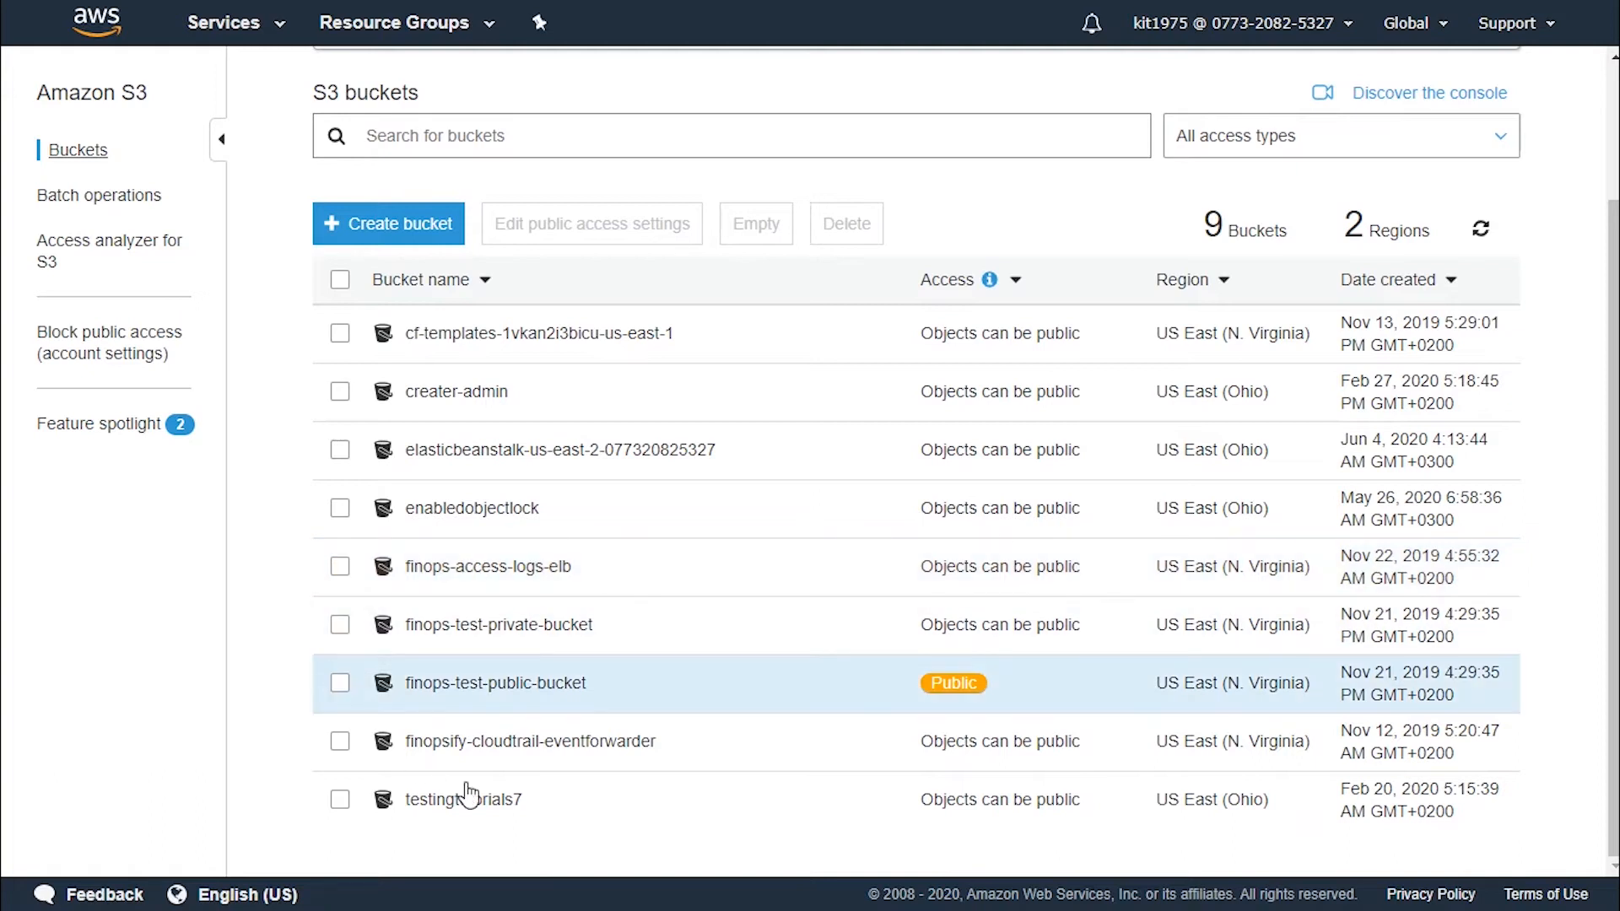
pyautogui.moveTo(463, 799)
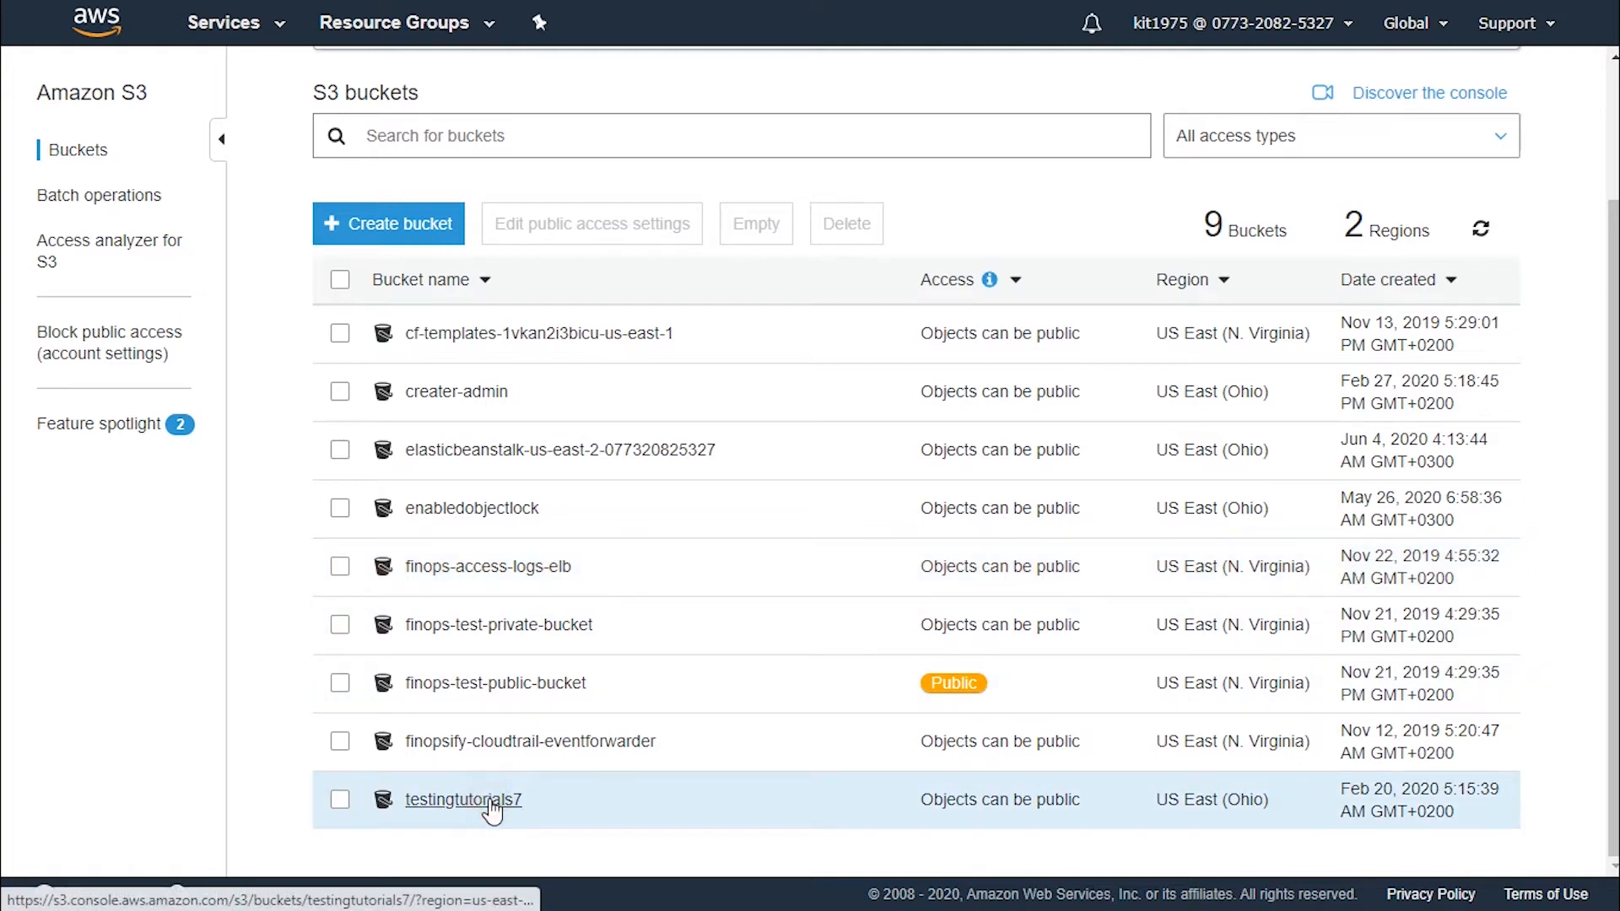
pyautogui.click(464, 799)
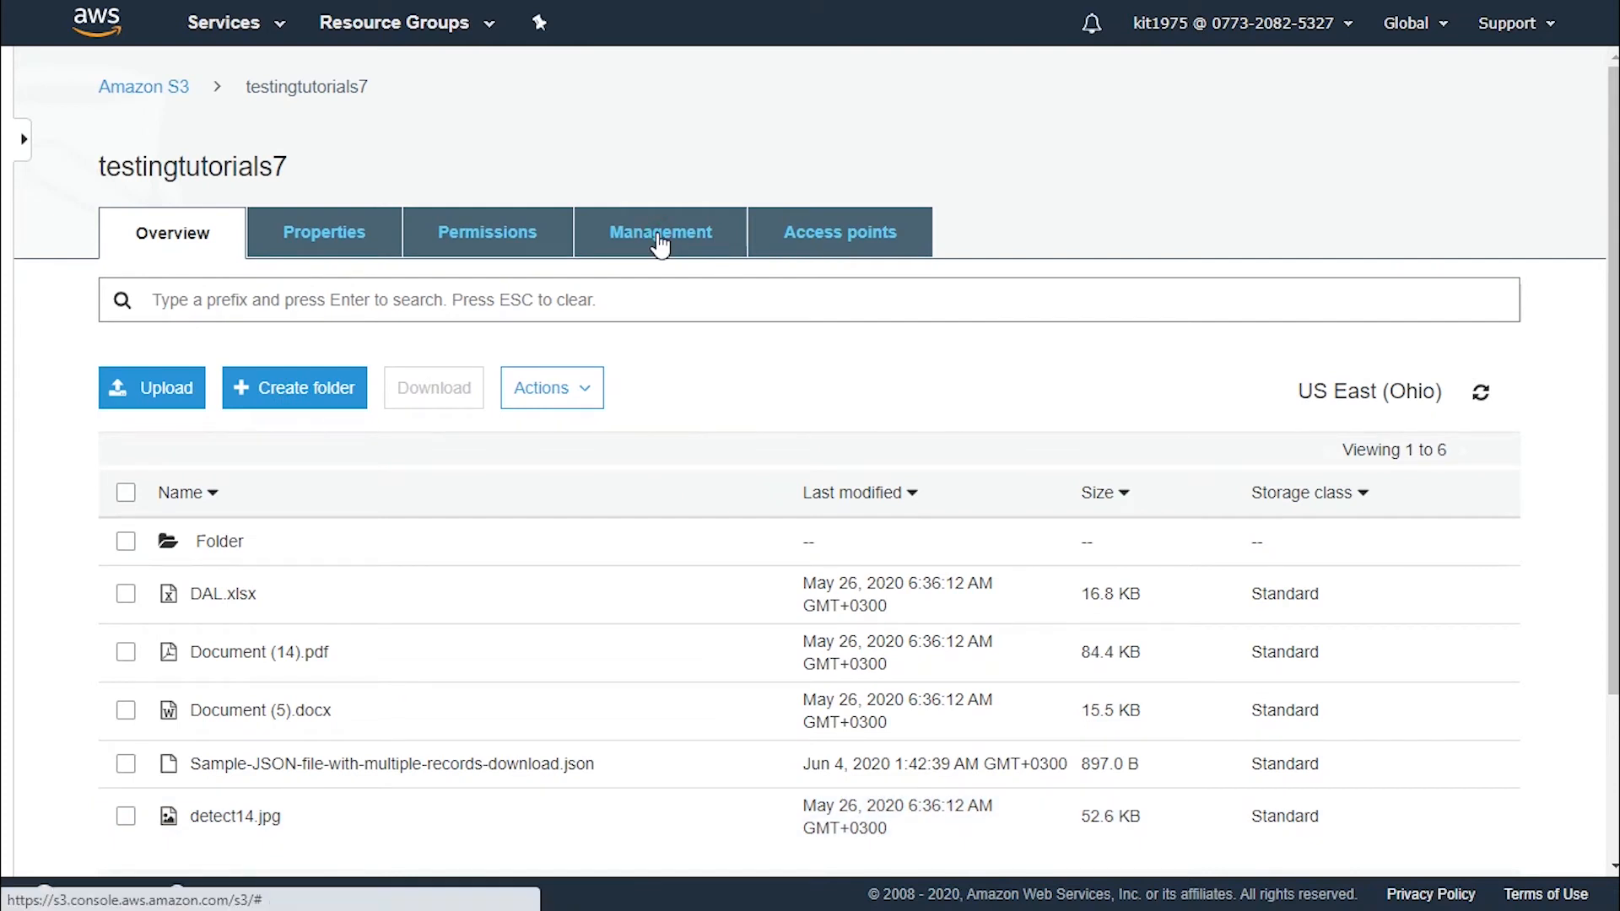
pyautogui.moveTo(584, 325)
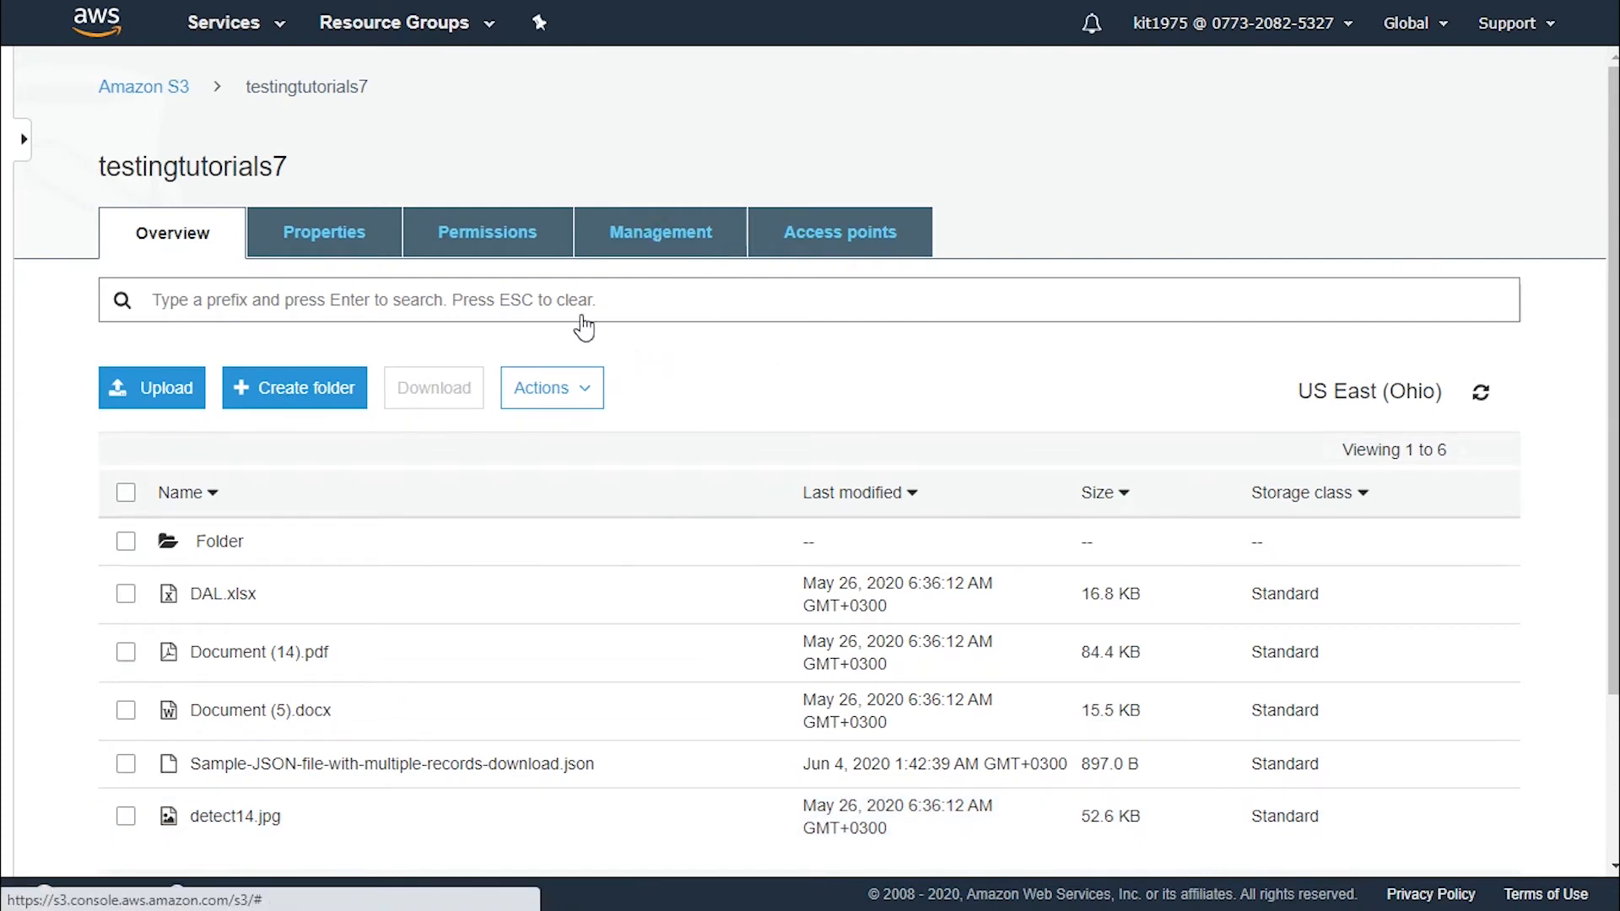
pyautogui.click(658, 231)
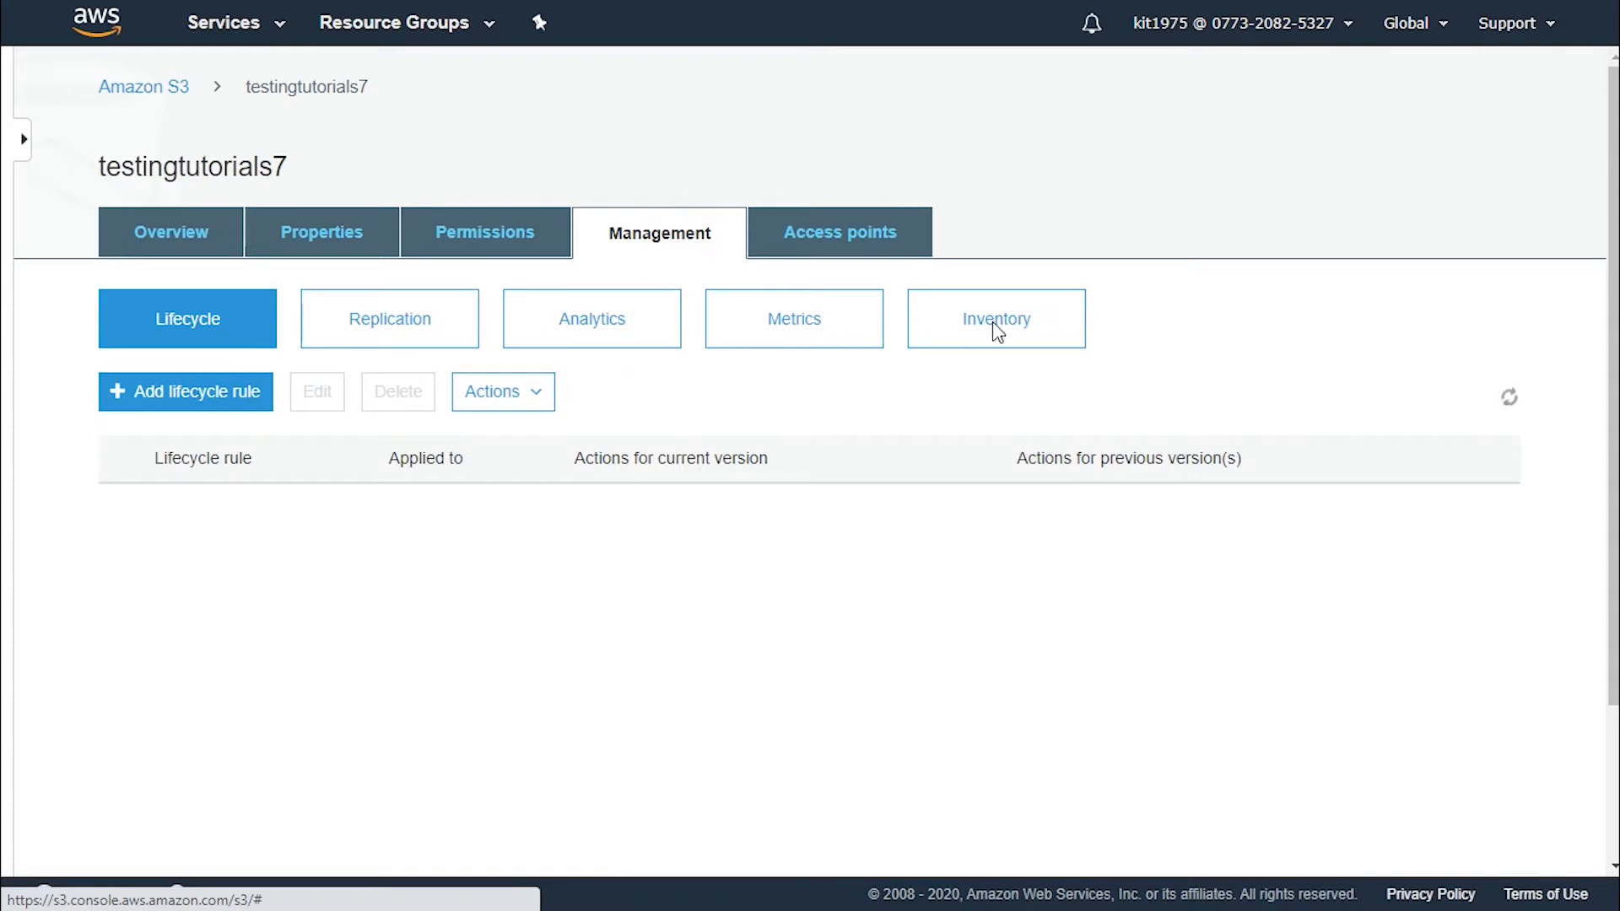
pyautogui.click(995, 318)
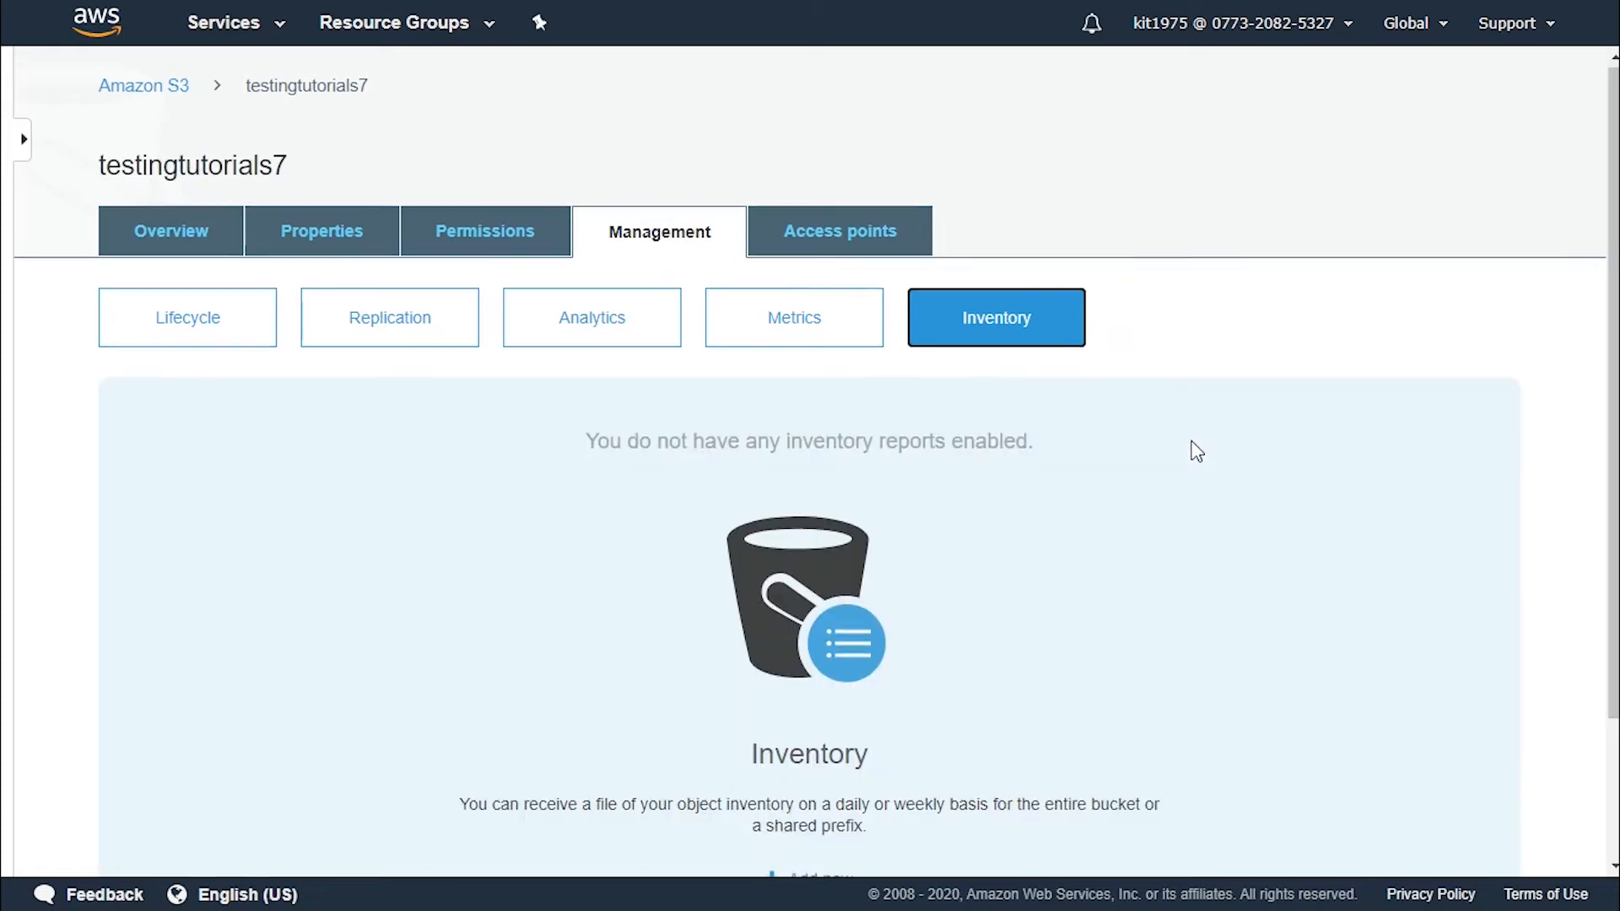
pyautogui.scroll(-3)
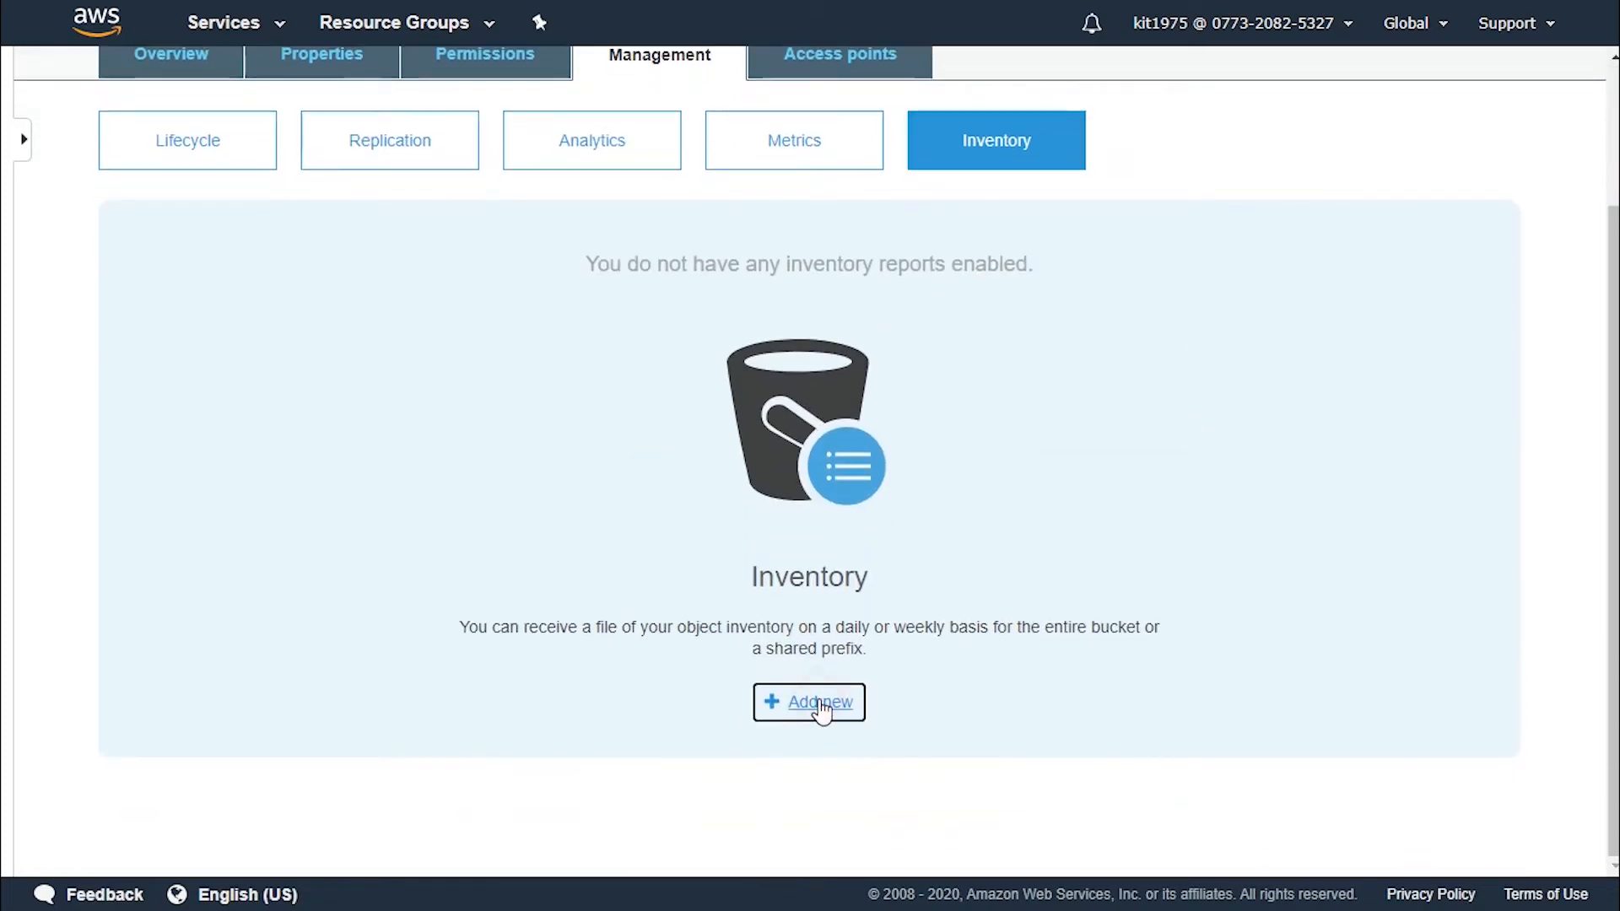
# Add a new inventory configuration and enter the name 'tutorialinventory'.
pyautogui.click(809, 703)
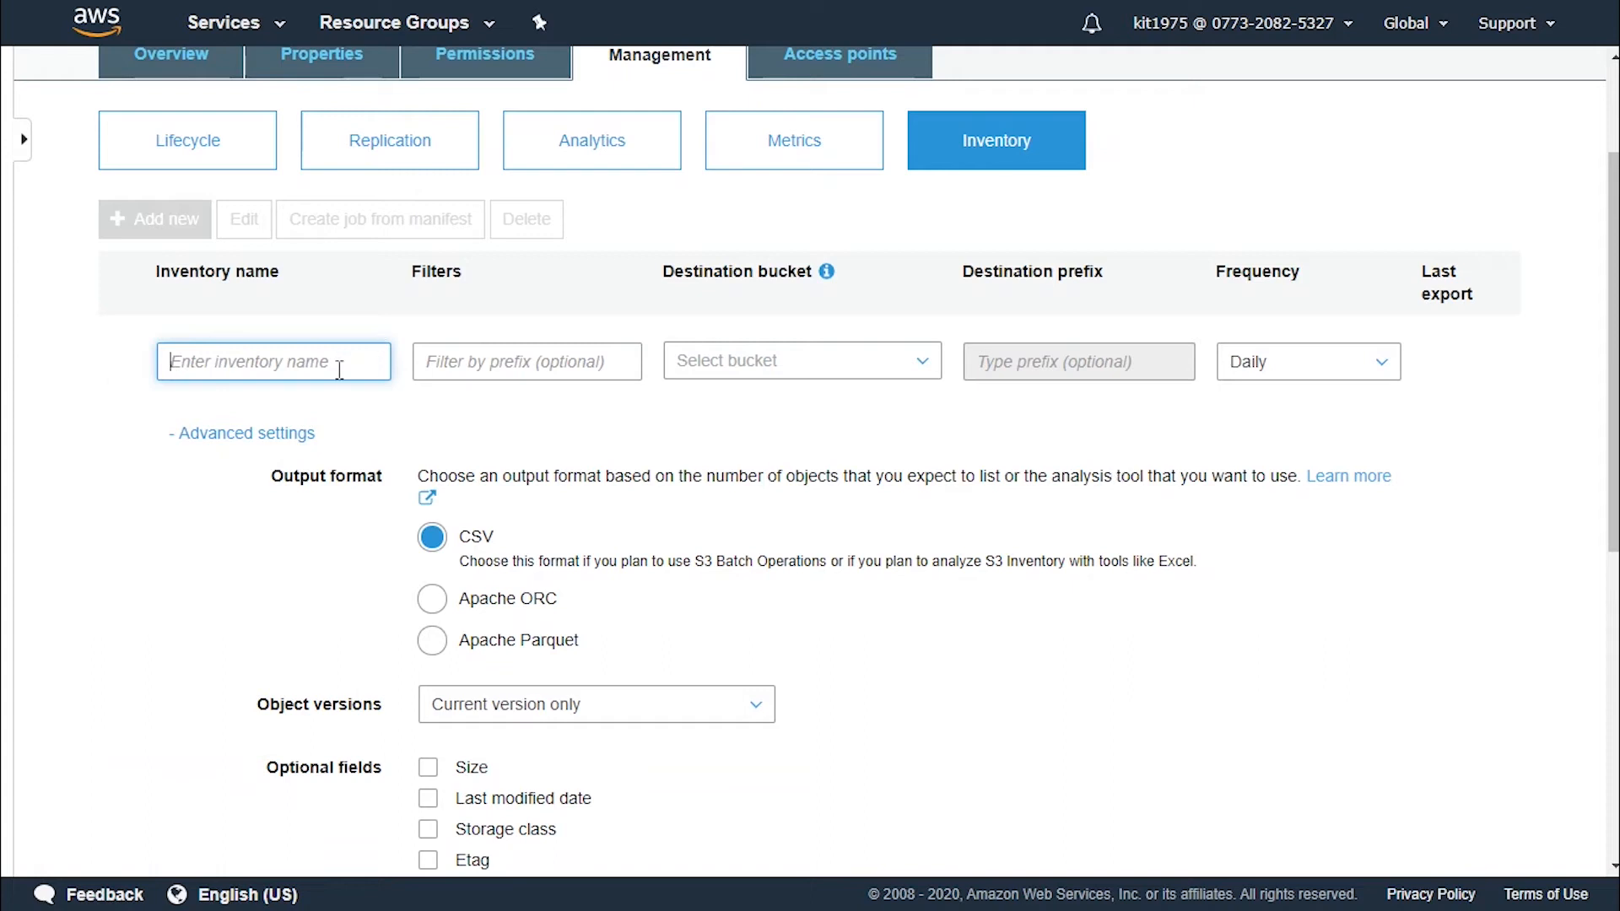
pyautogui.write('tutorialinve')
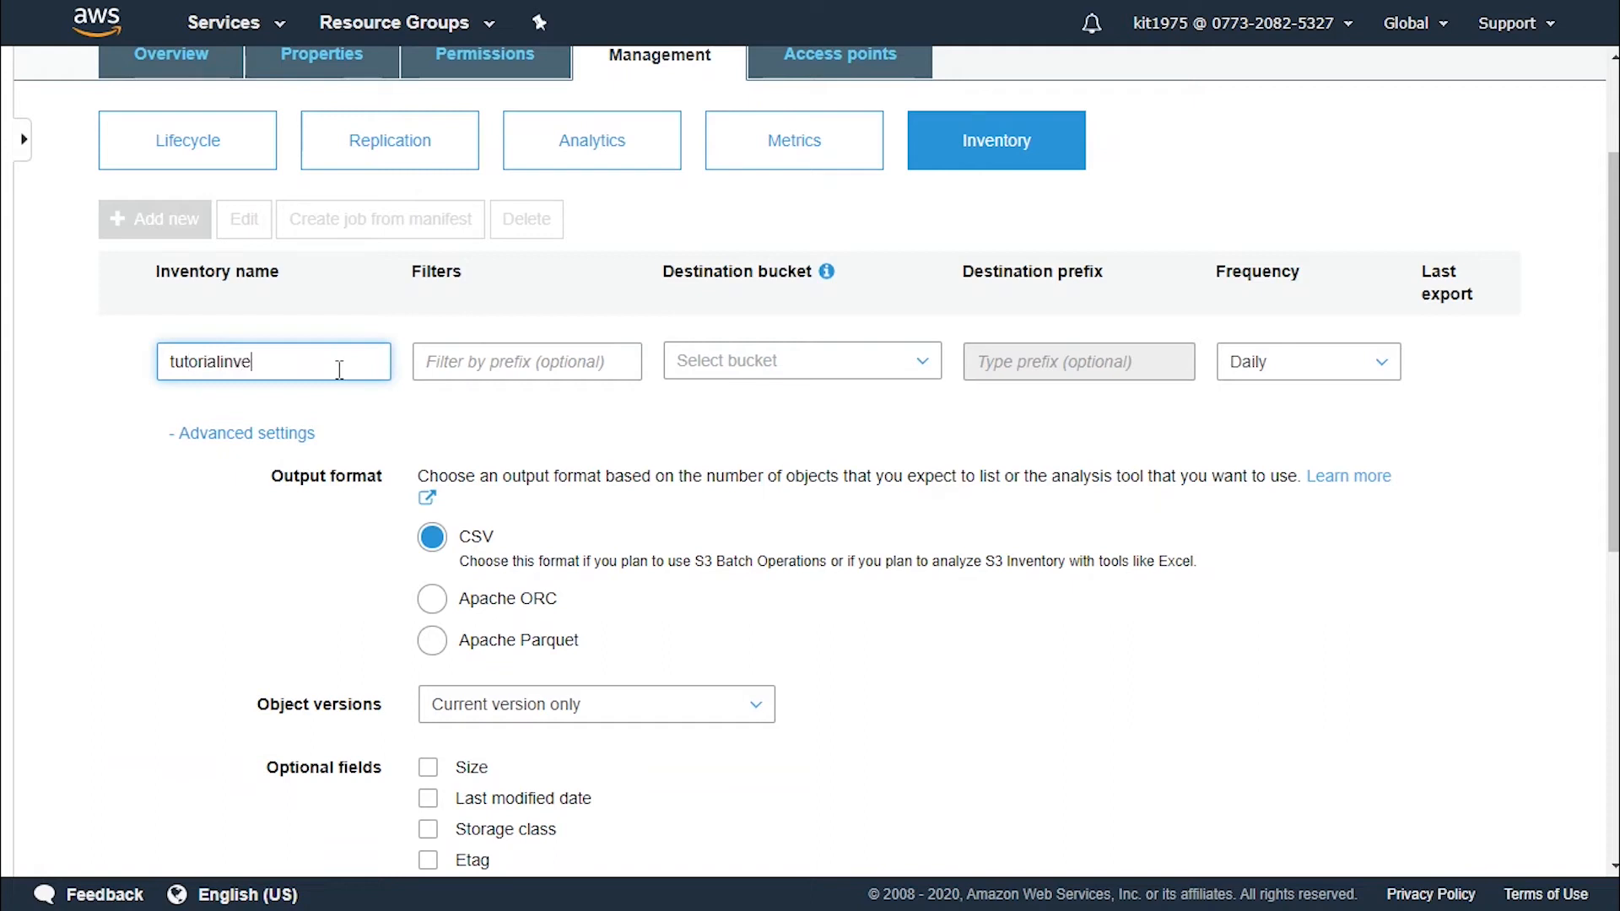
pyautogui.write('nto')
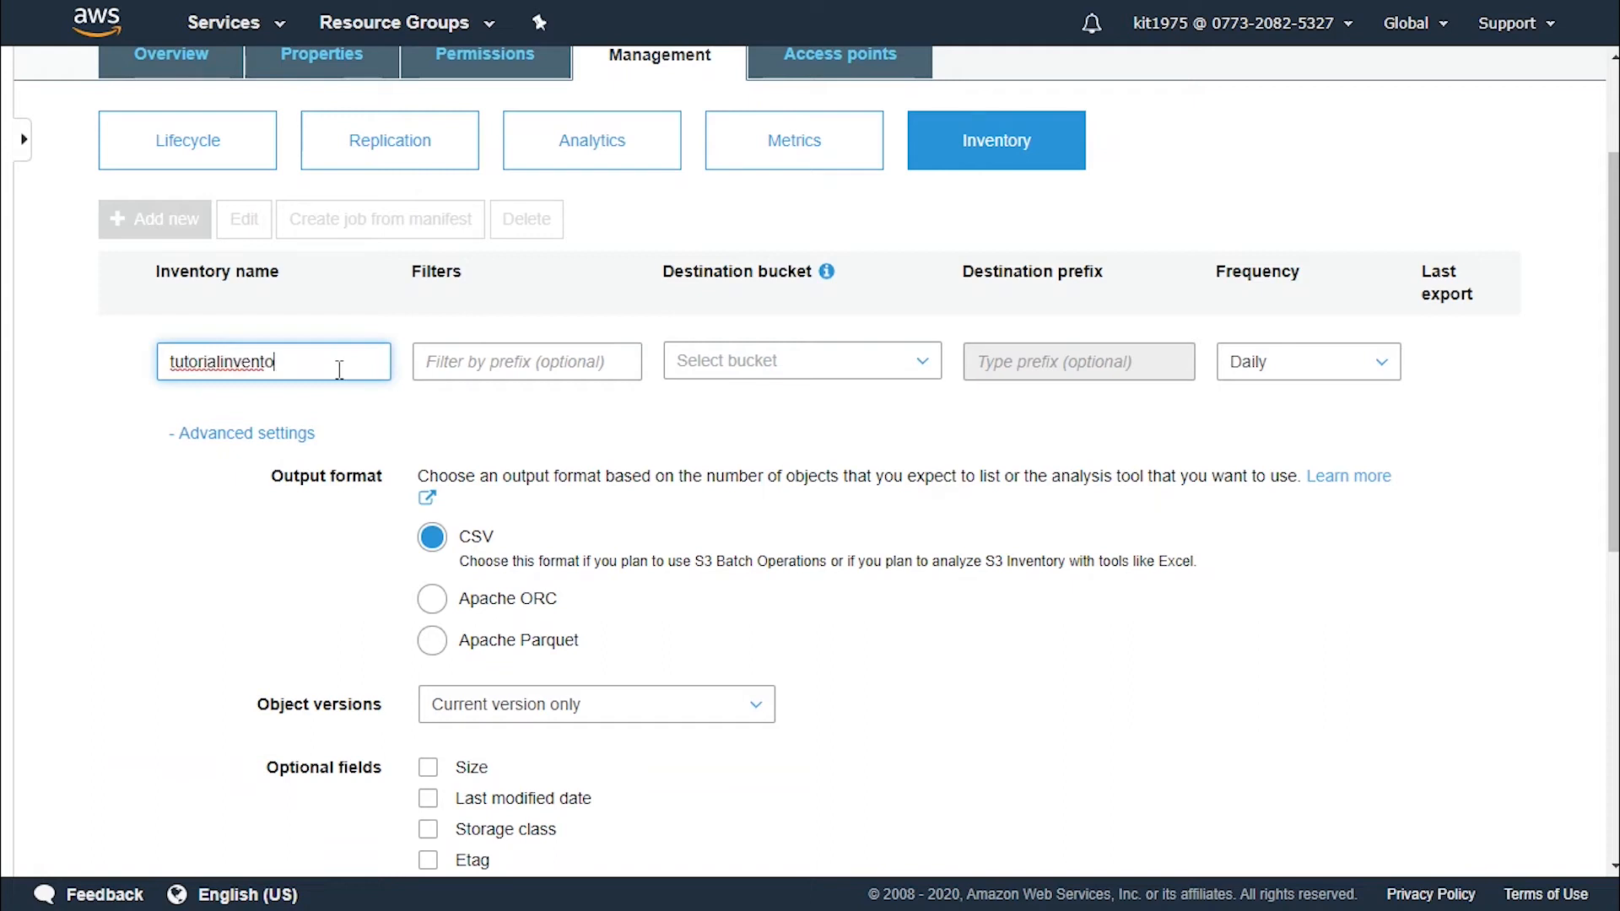
pyautogui.write('ry')
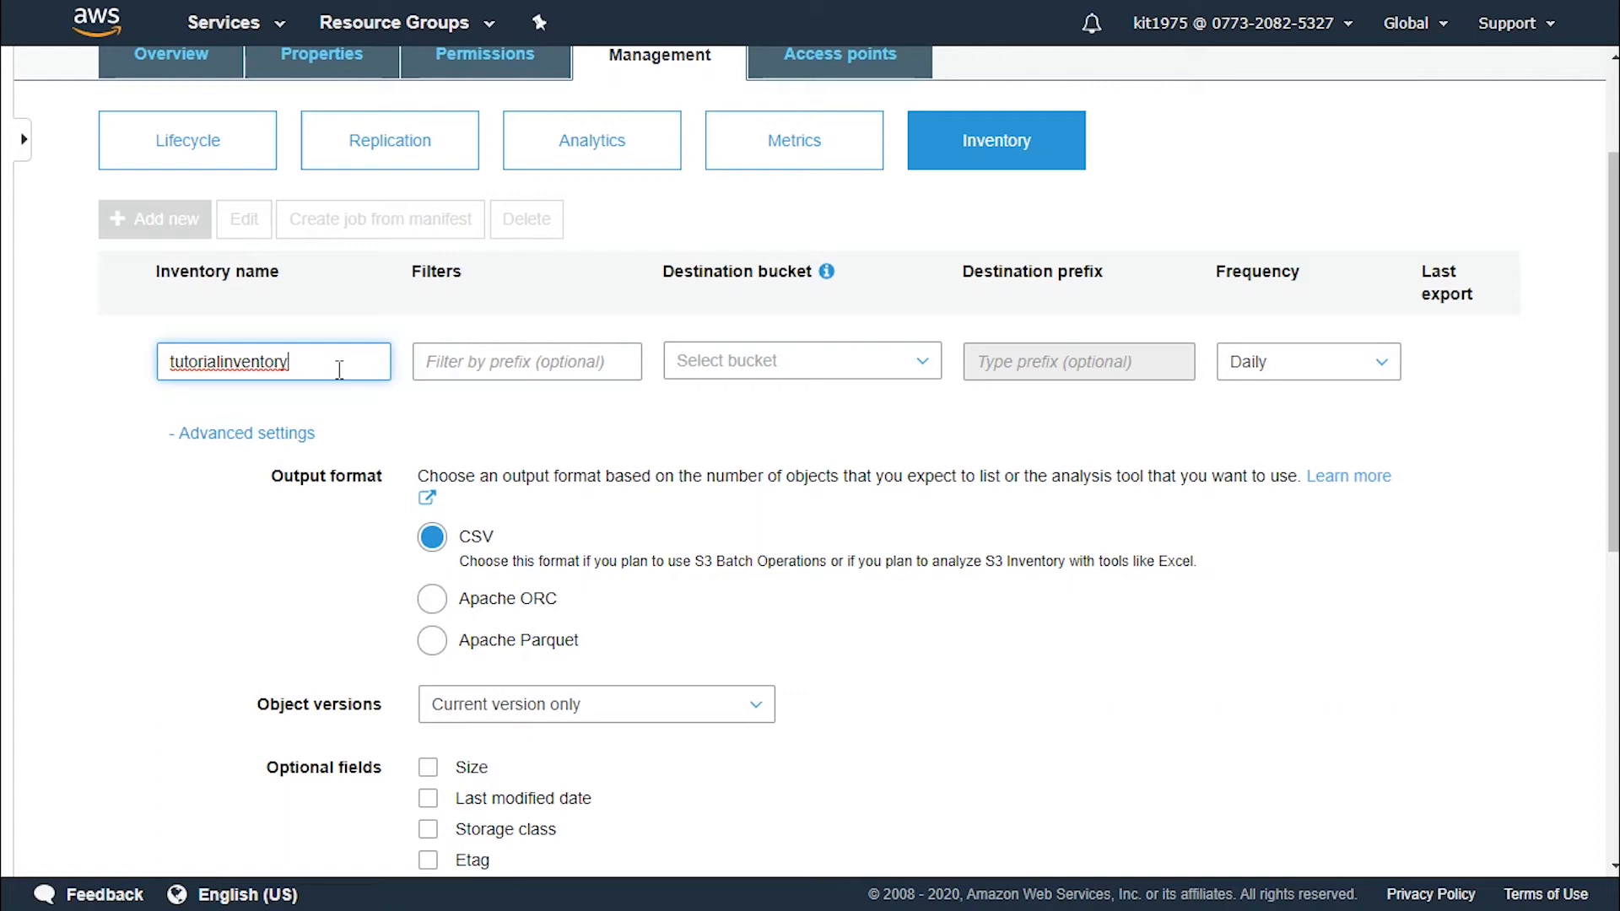
pyautogui.moveTo(884, 373)
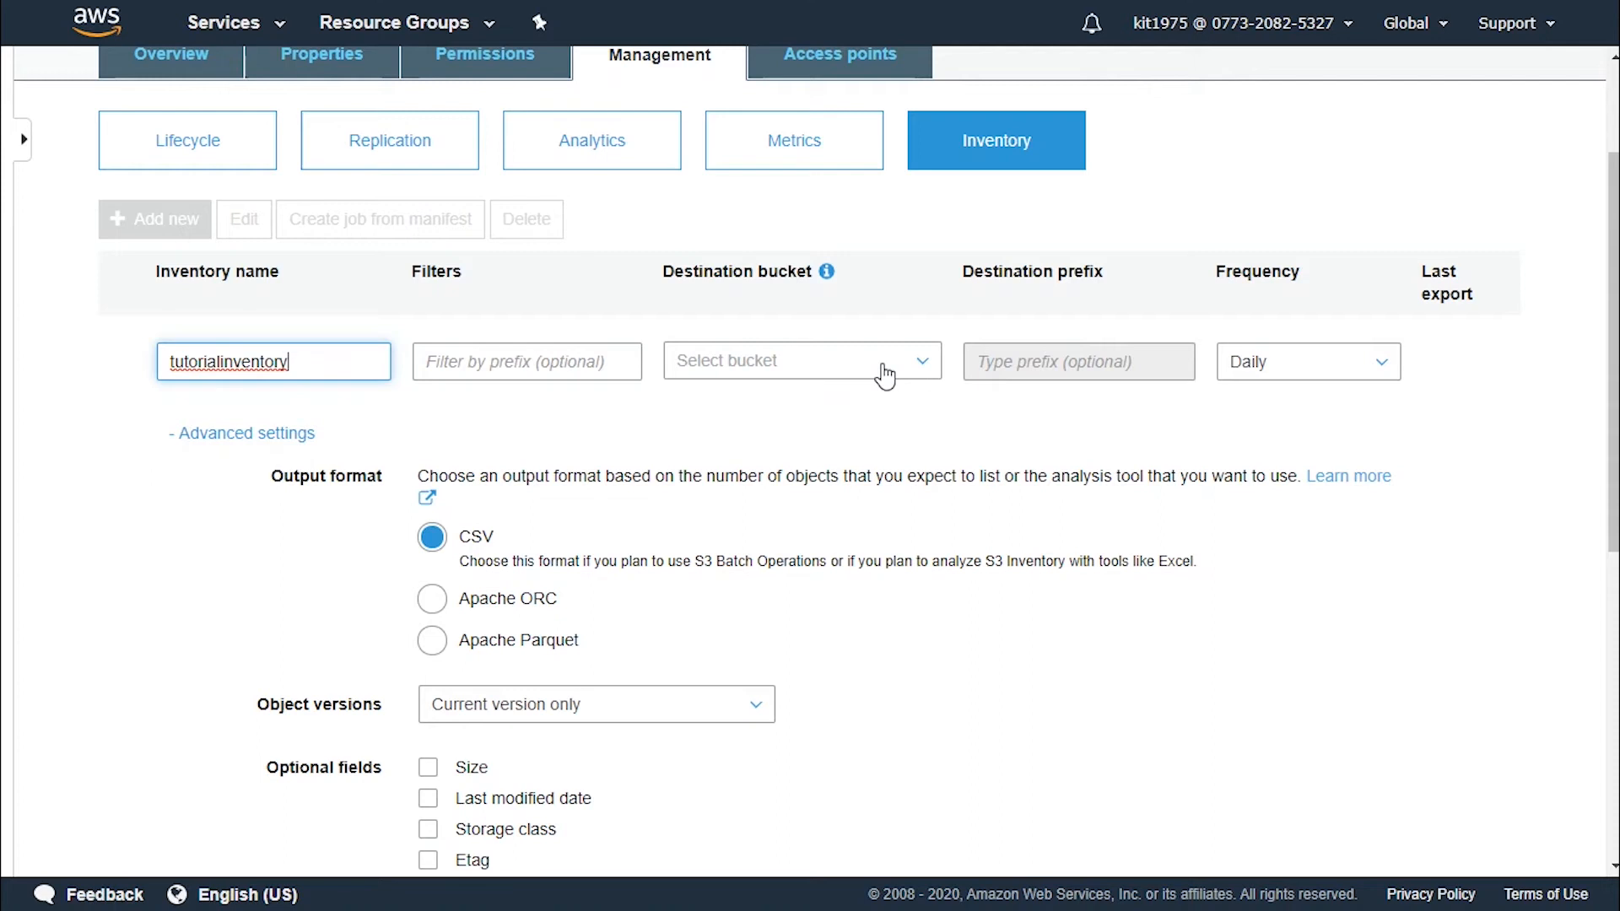
# Set the report destination to the creater-admin bucket and keep the frequency Daily.
pyautogui.click(801, 361)
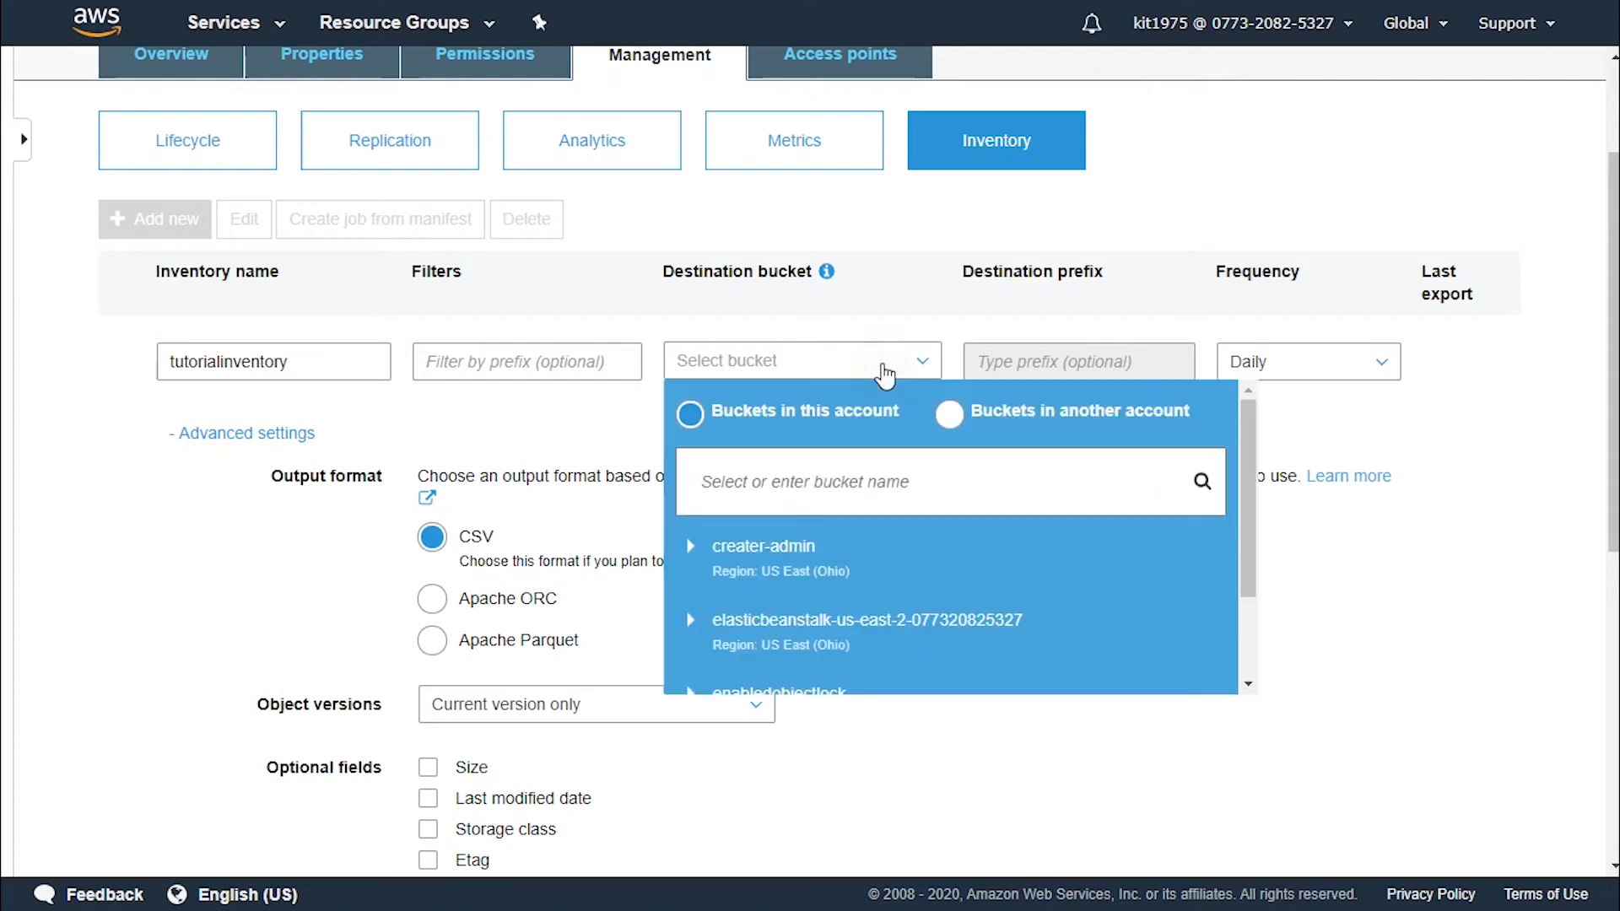
pyautogui.scroll(-3)
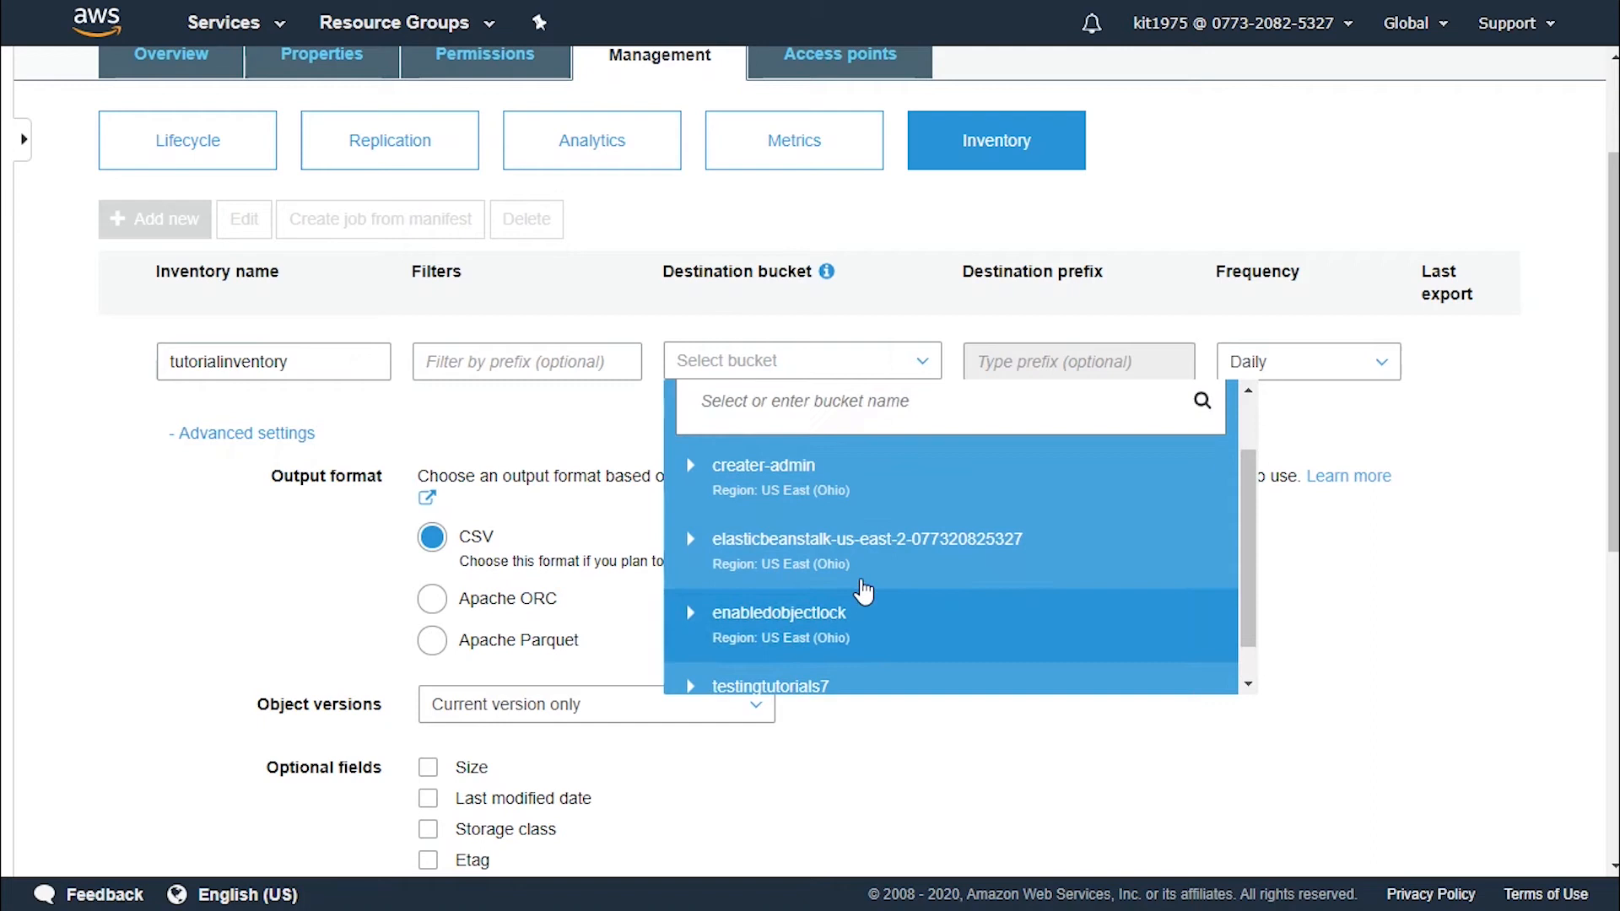
pyautogui.click(763, 465)
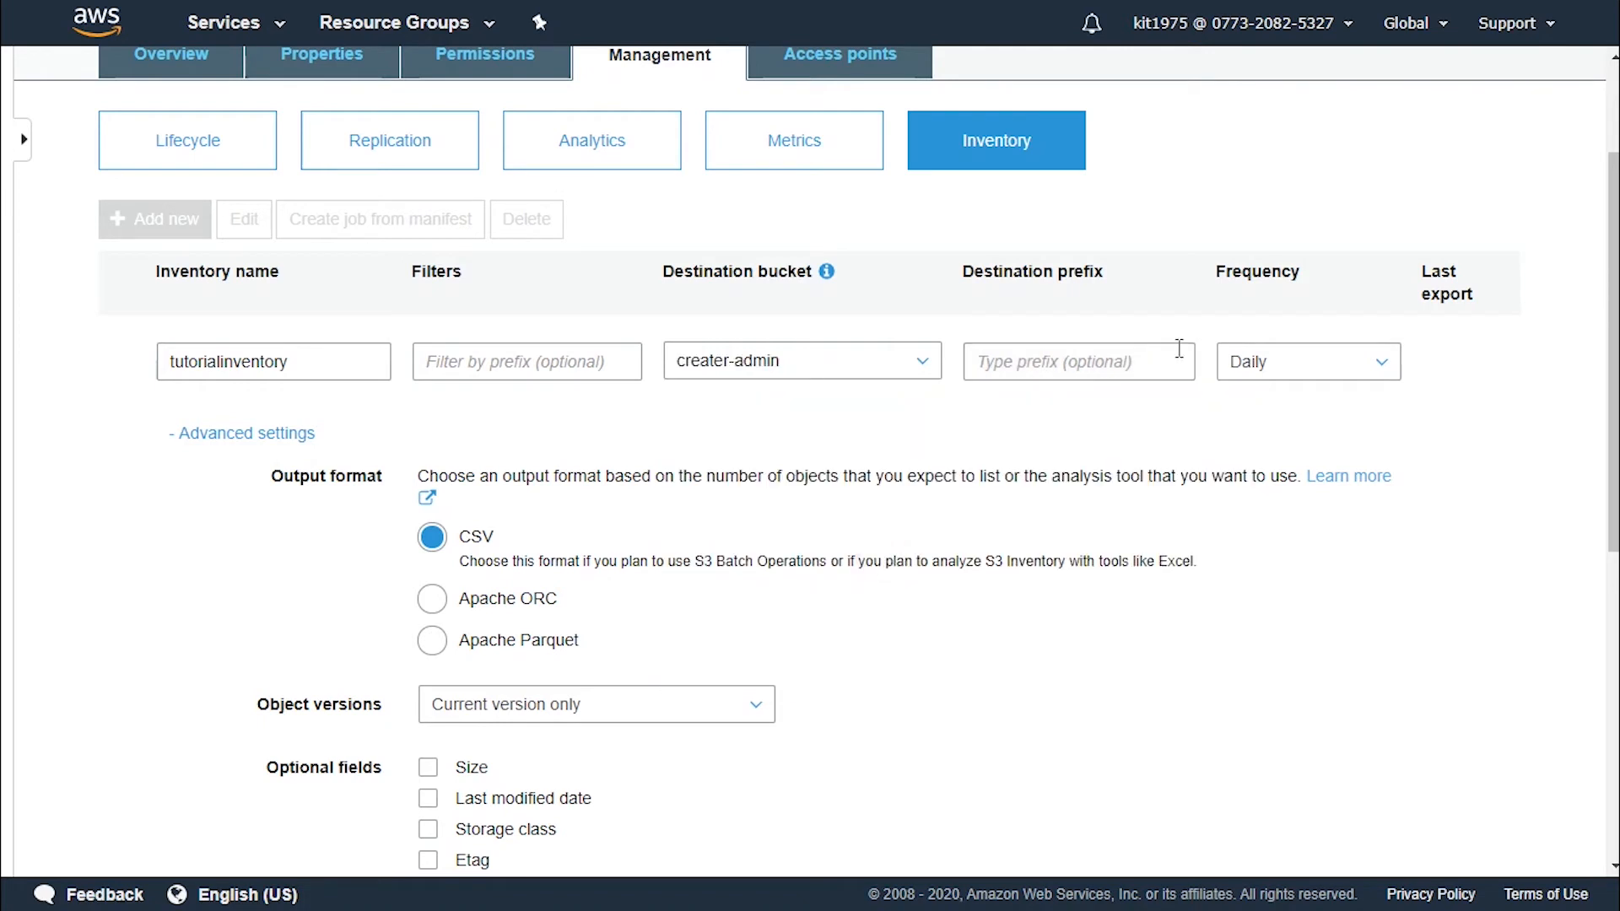
pyautogui.moveTo(1596, 576)
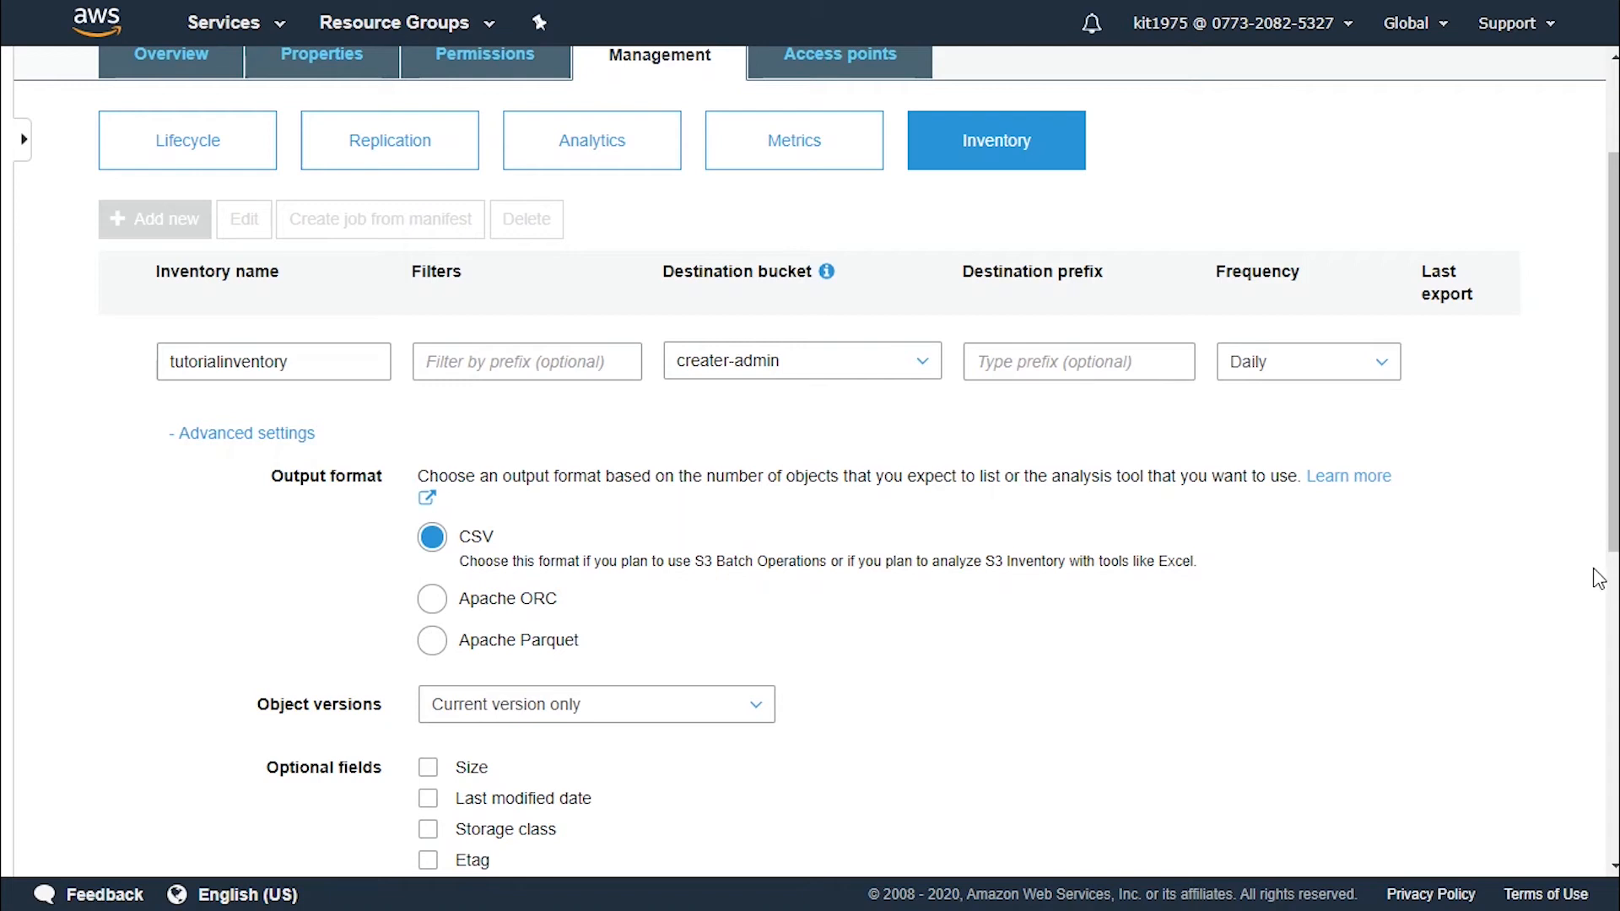
pyautogui.moveTo(1099, 395)
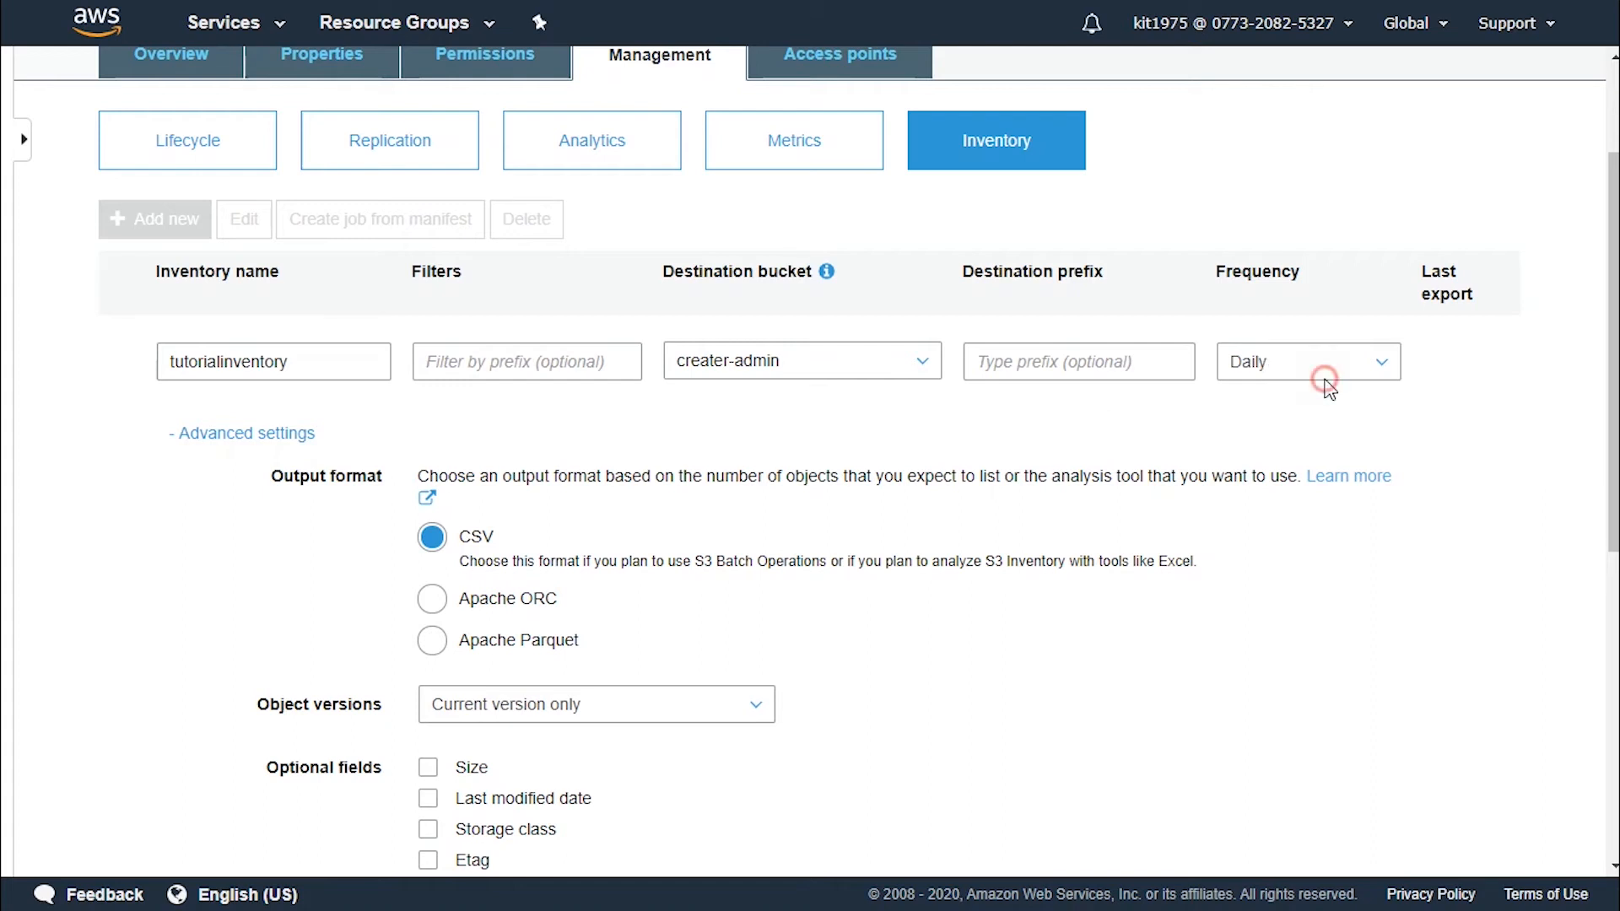
pyautogui.click(1307, 361)
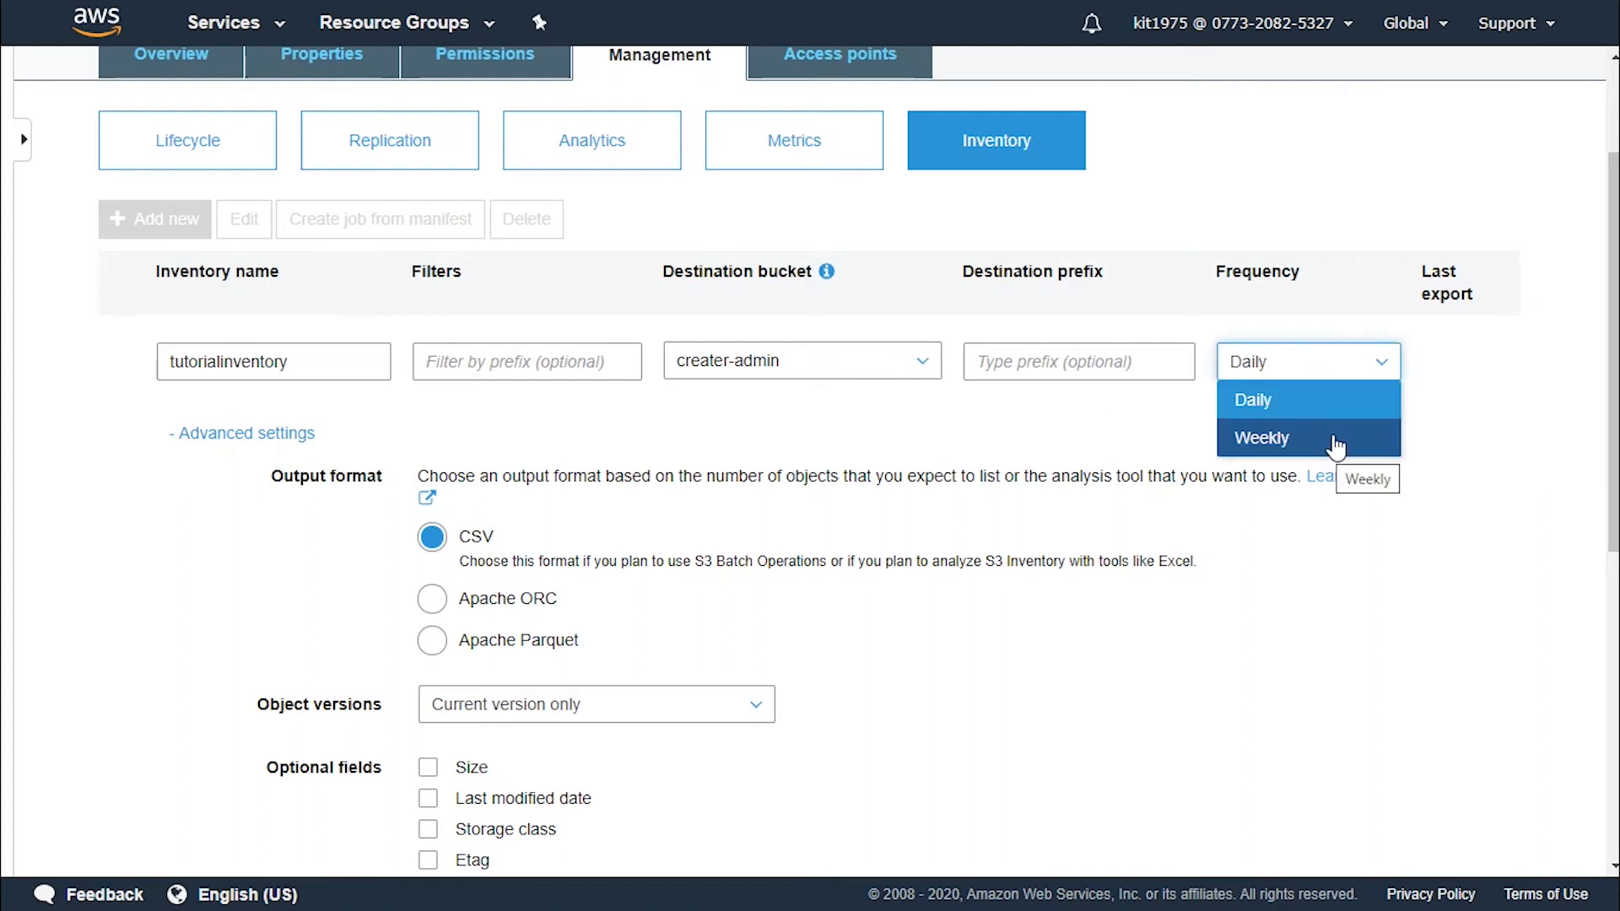
pyautogui.click(1250, 400)
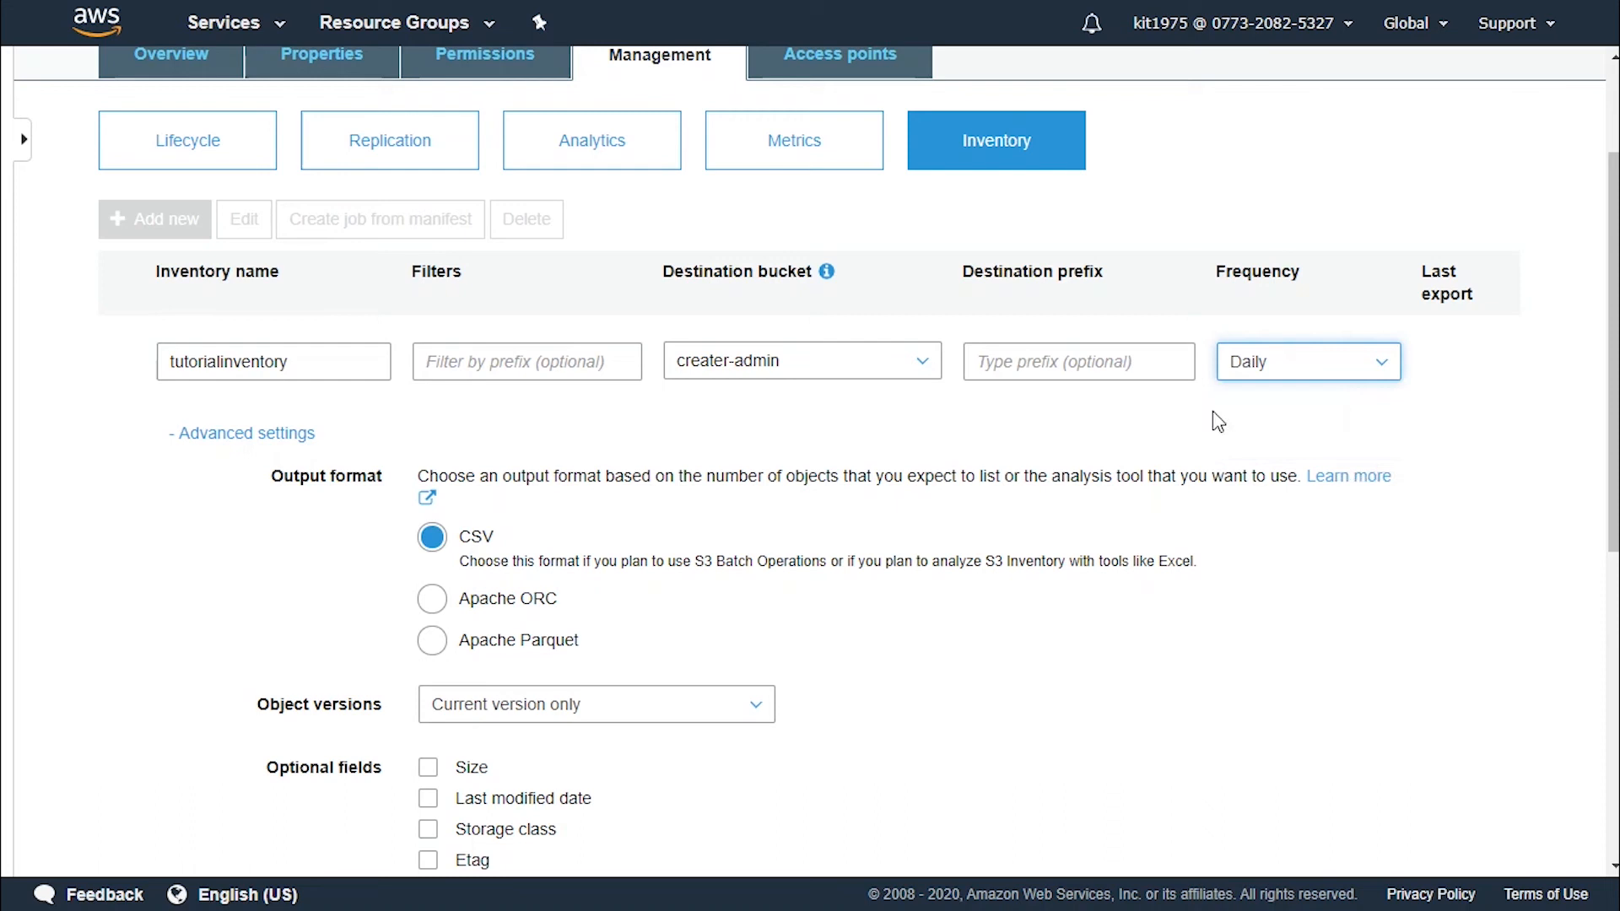
pyautogui.moveTo(1237, 415)
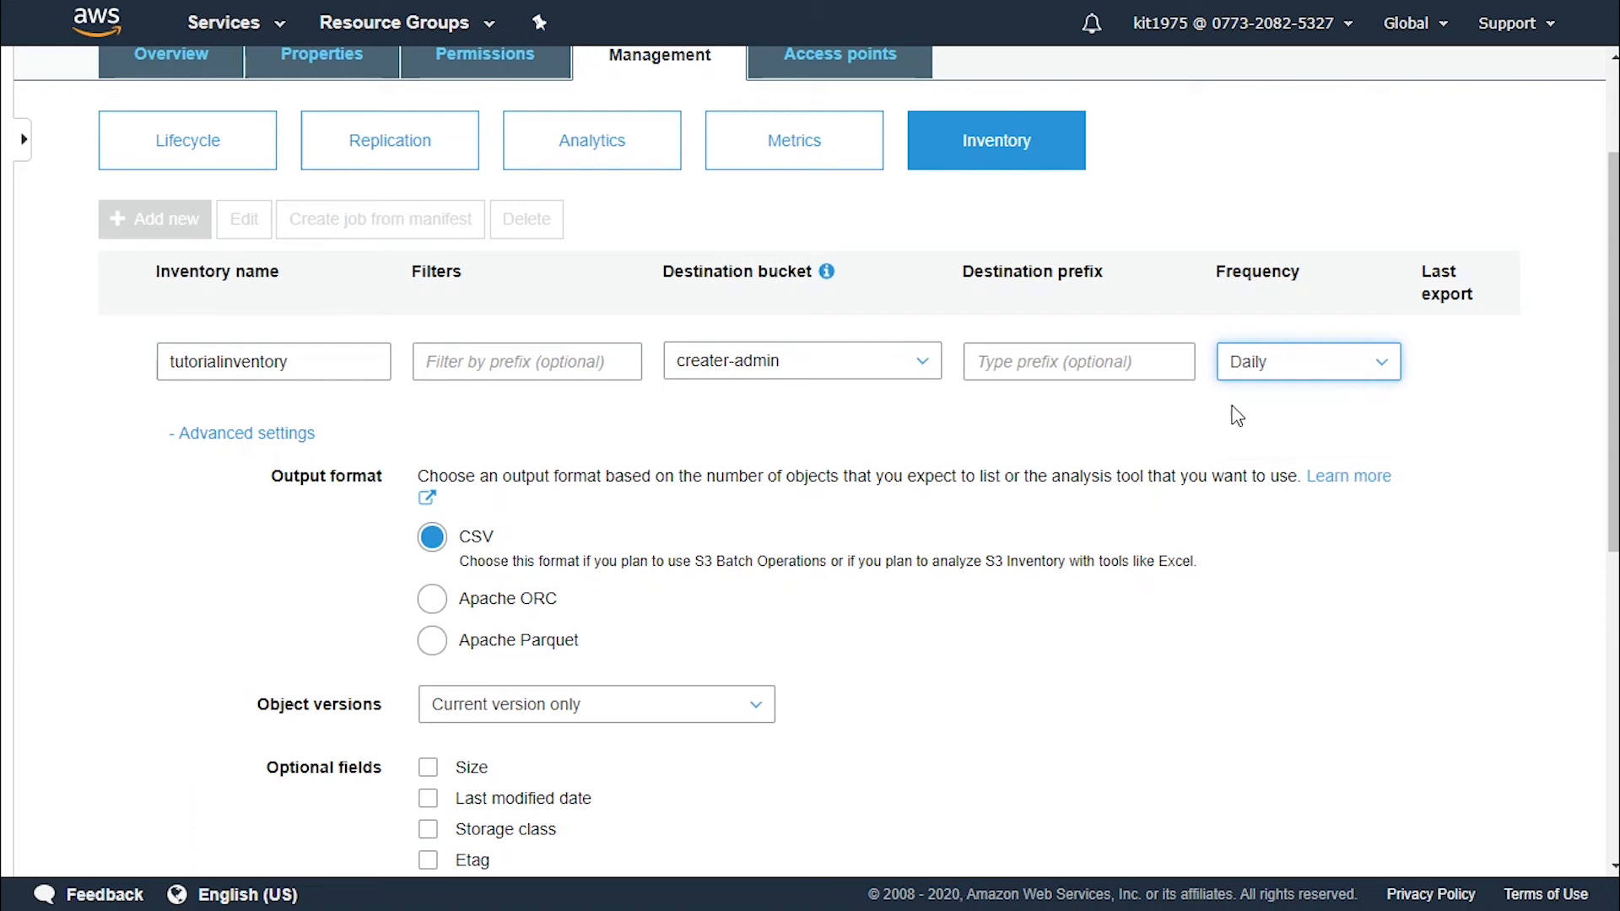
pyautogui.moveTo(1149, 449)
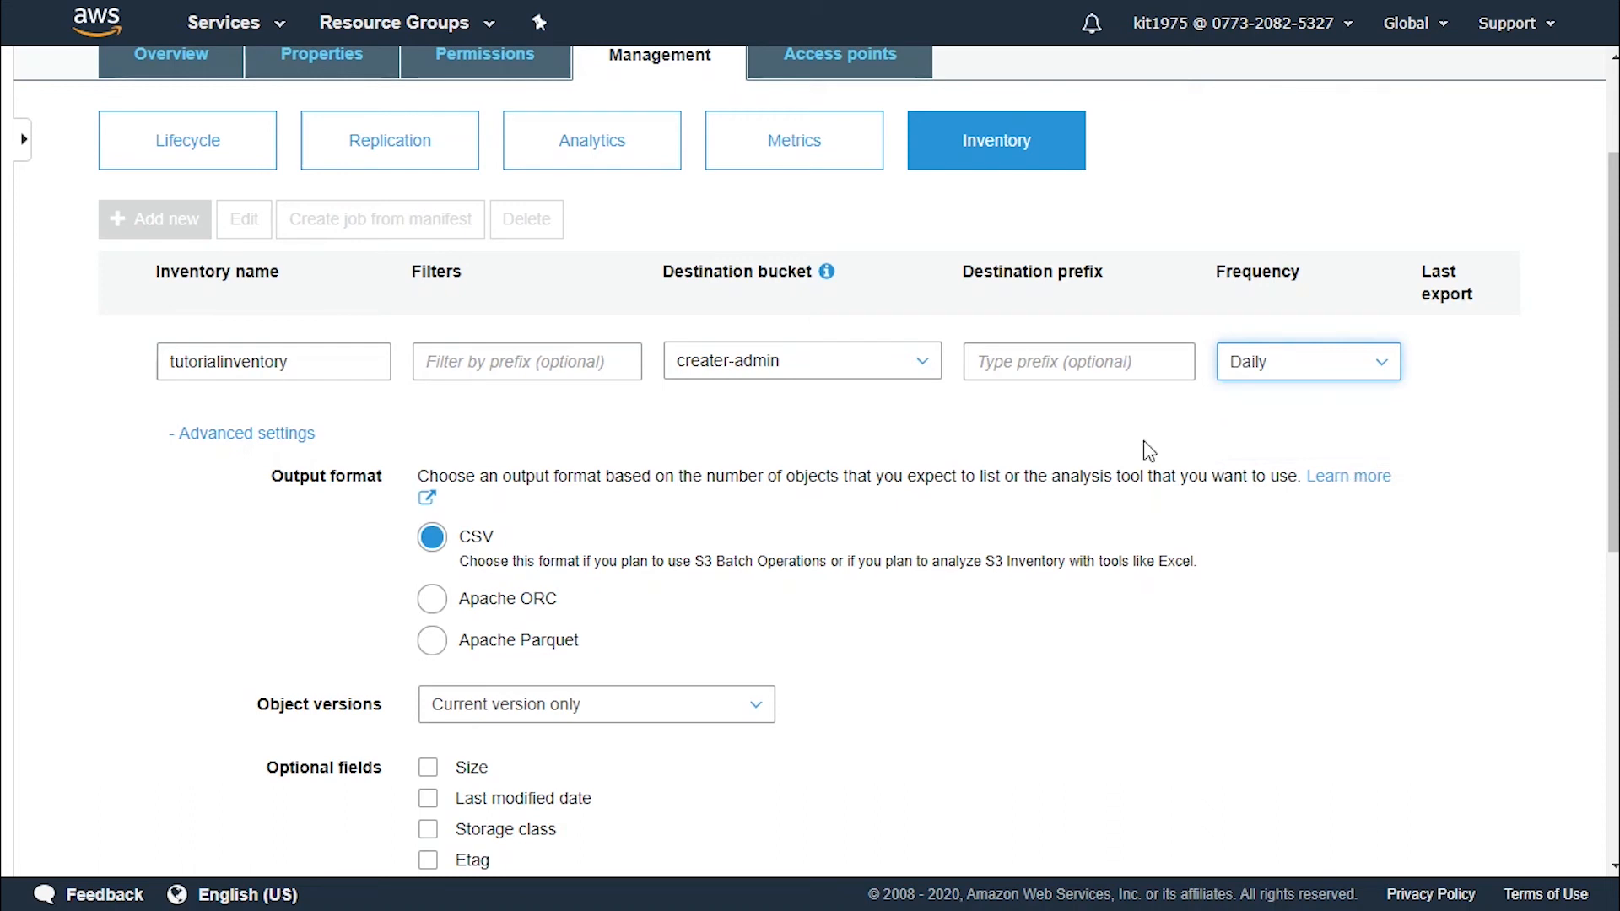
pyautogui.moveTo(520, 501)
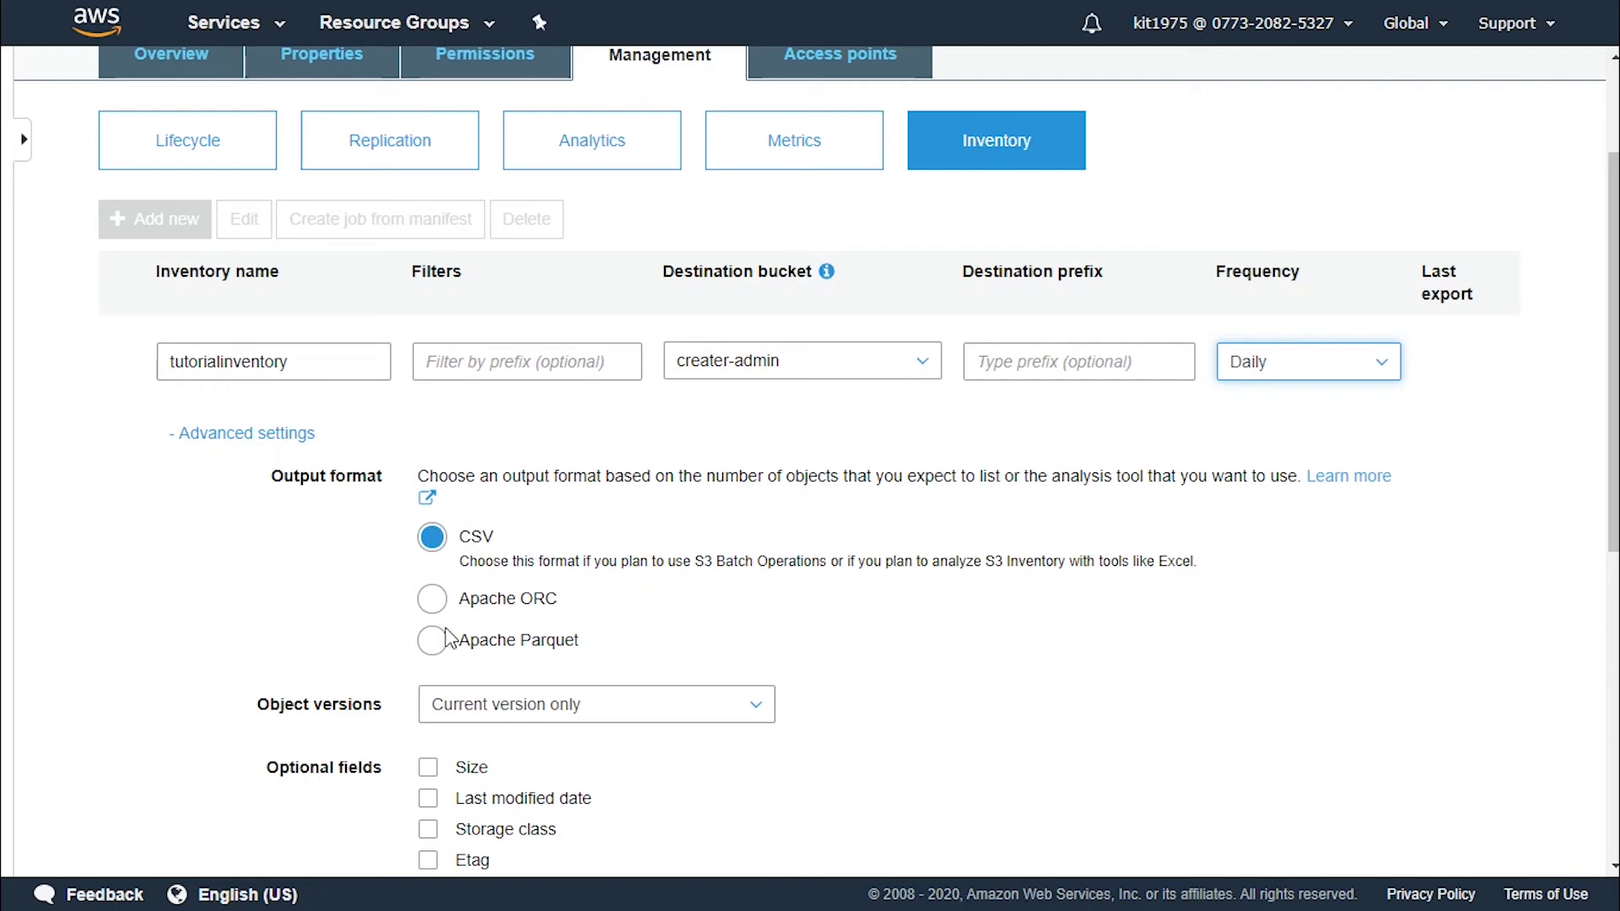
pyautogui.scroll(-3)
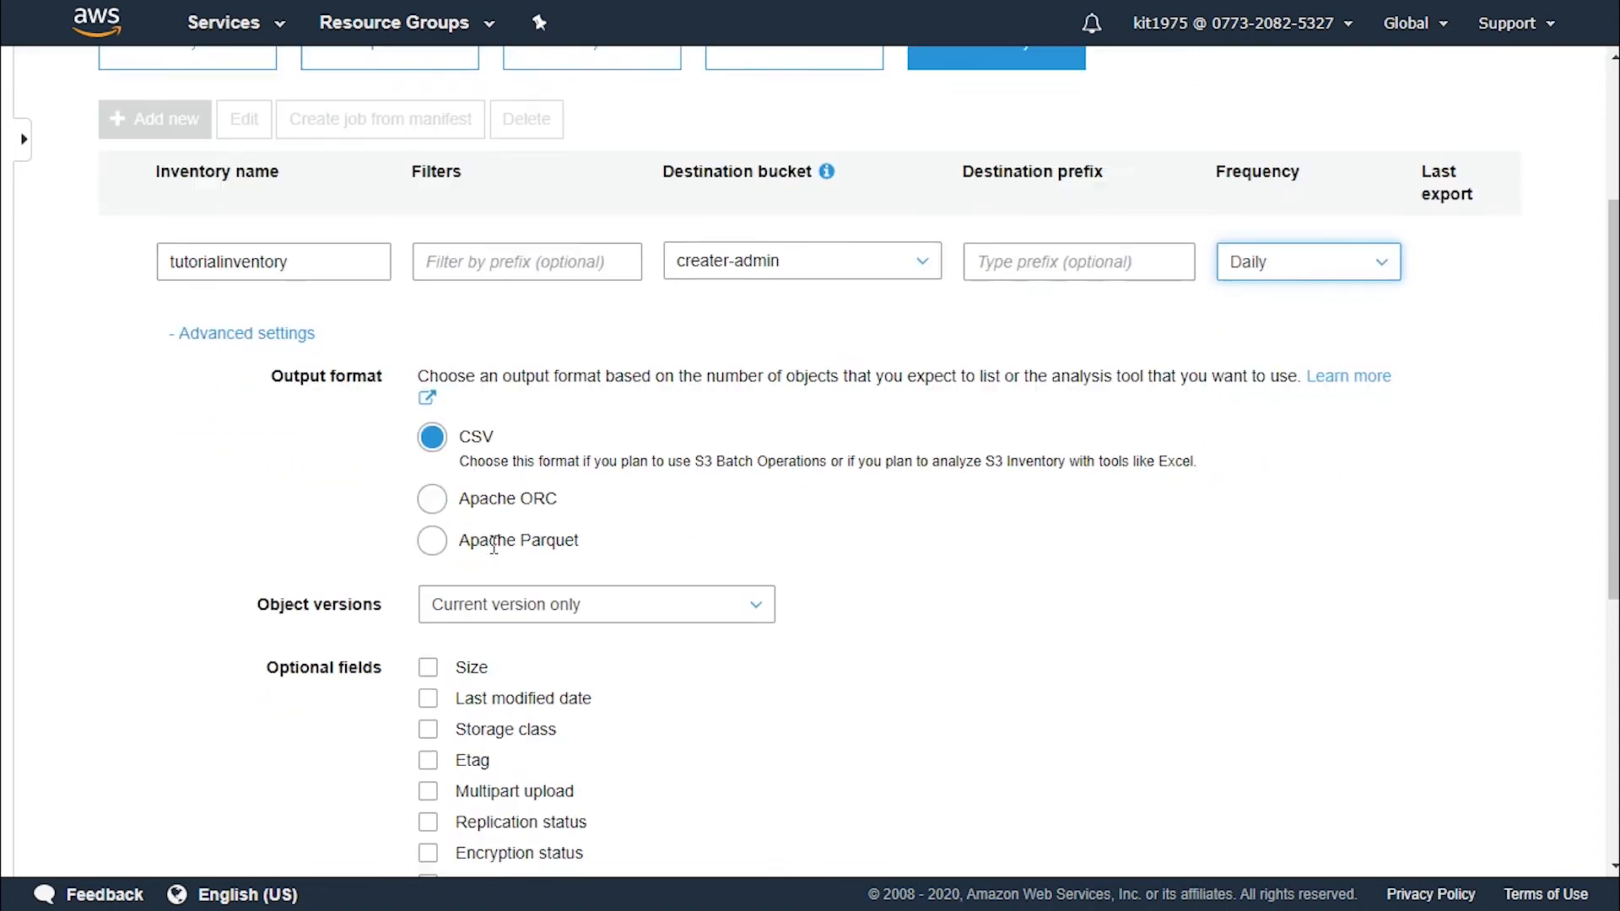
pyautogui.scroll(-3)
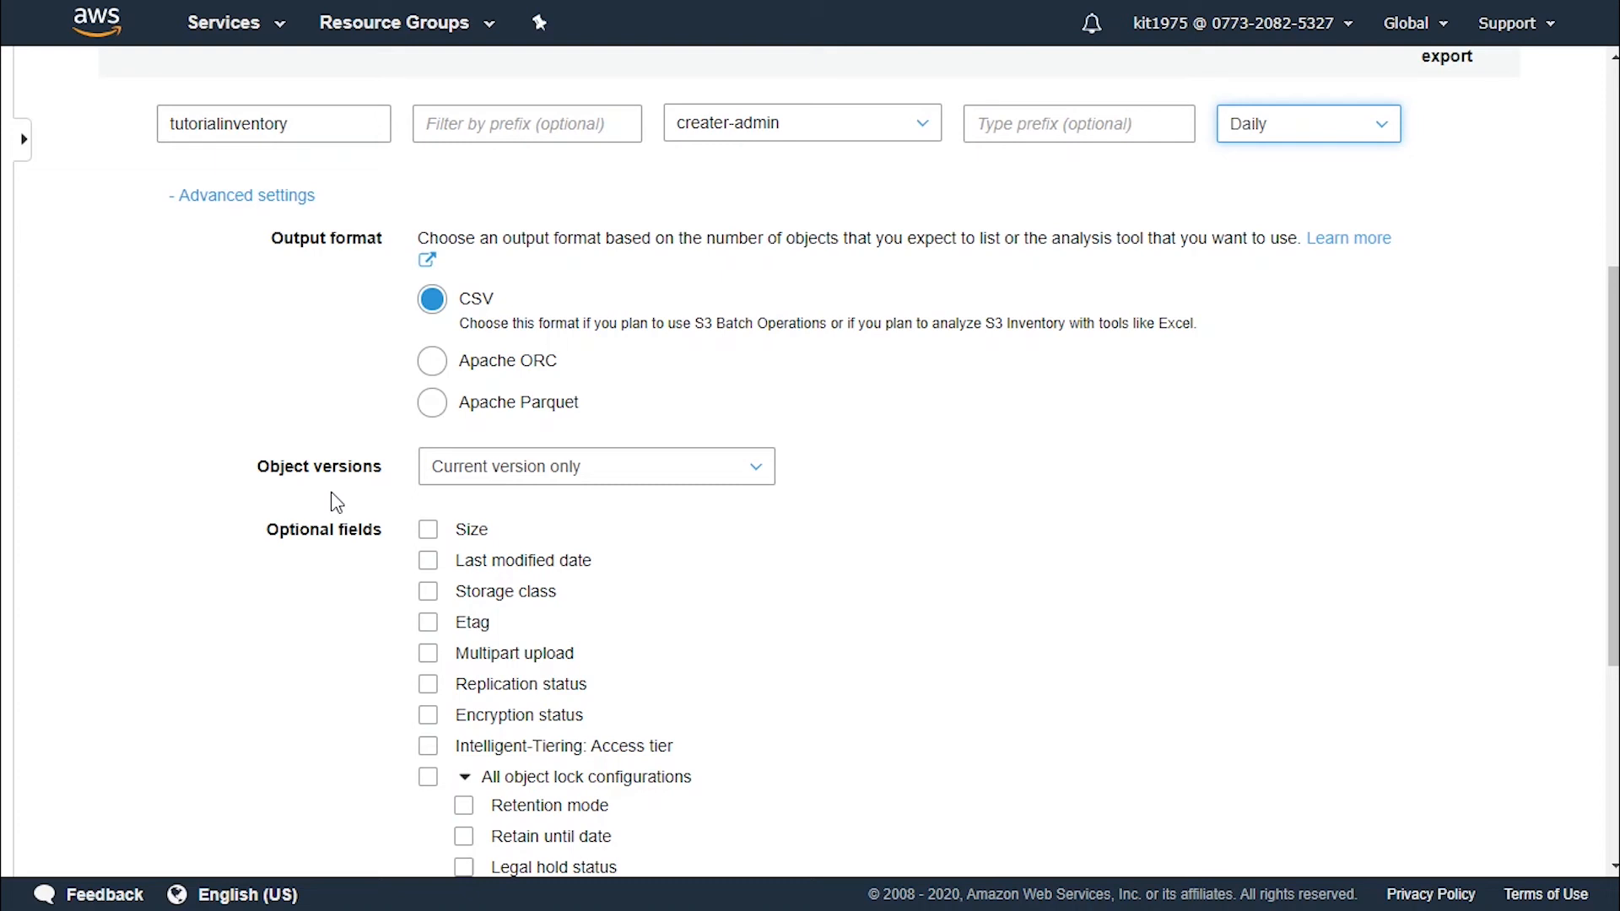
pyautogui.click(595, 465)
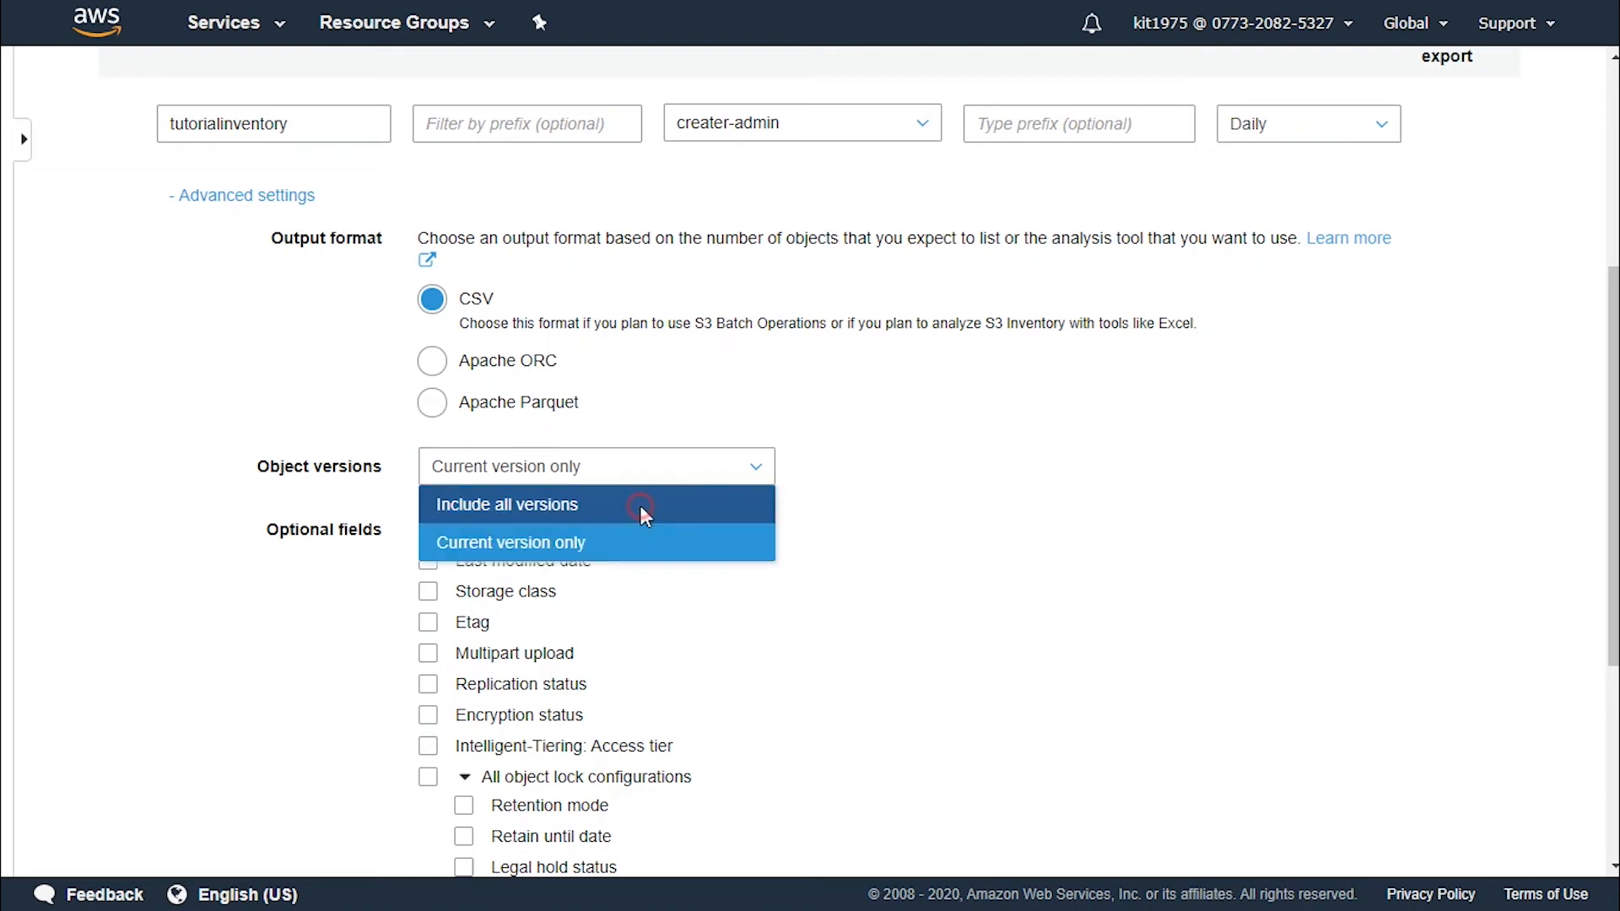
pyautogui.click(507, 505)
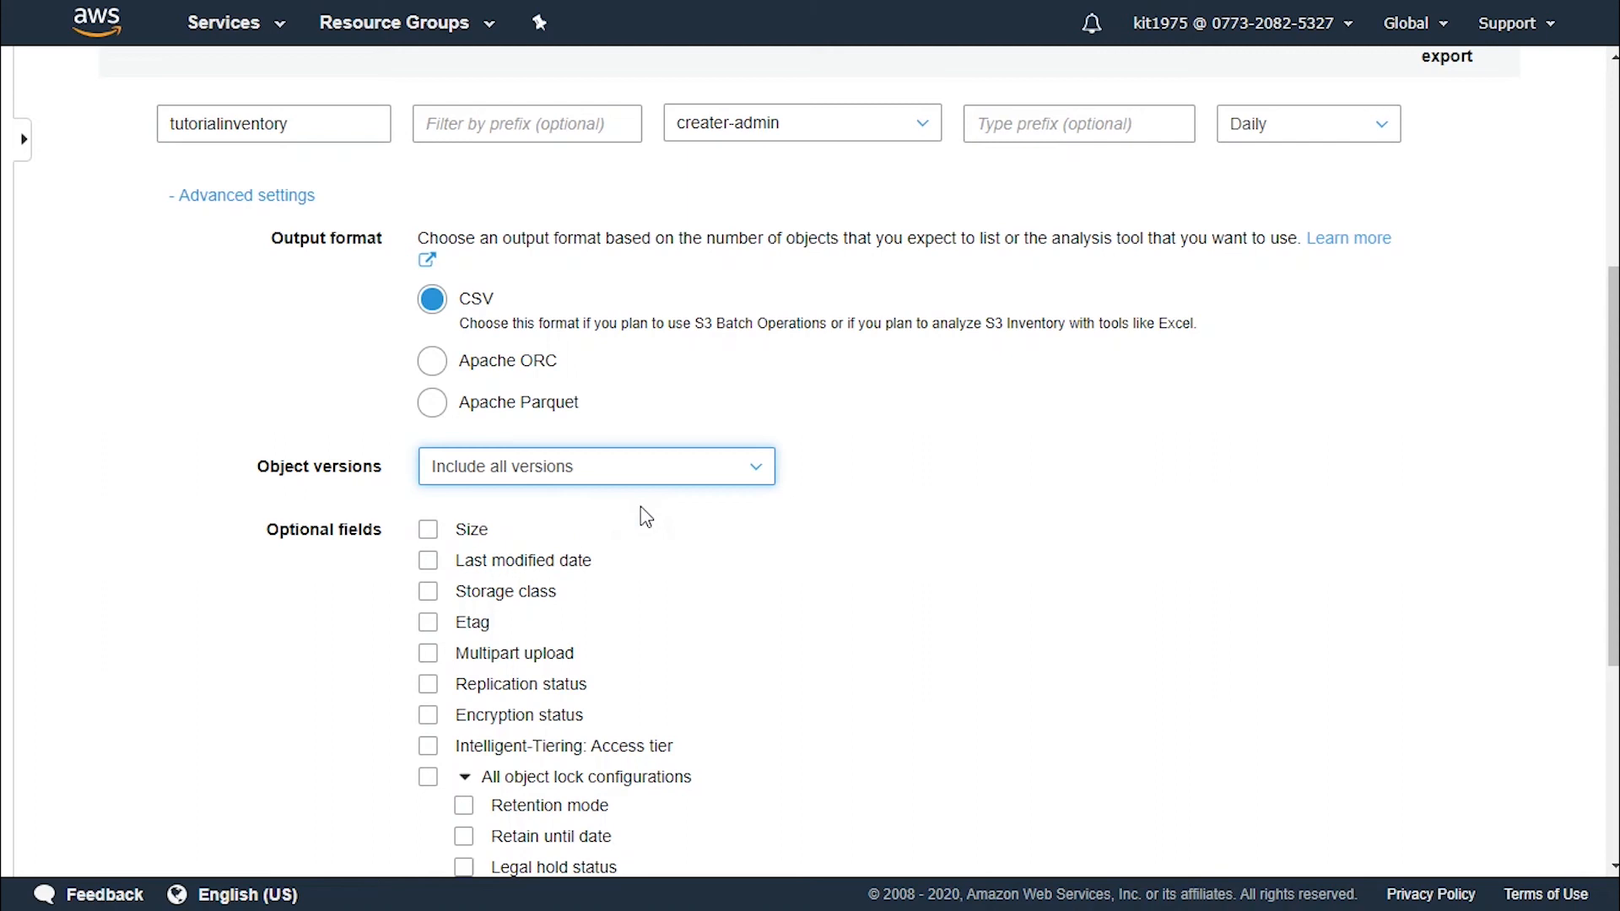
pyautogui.moveTo(689, 469)
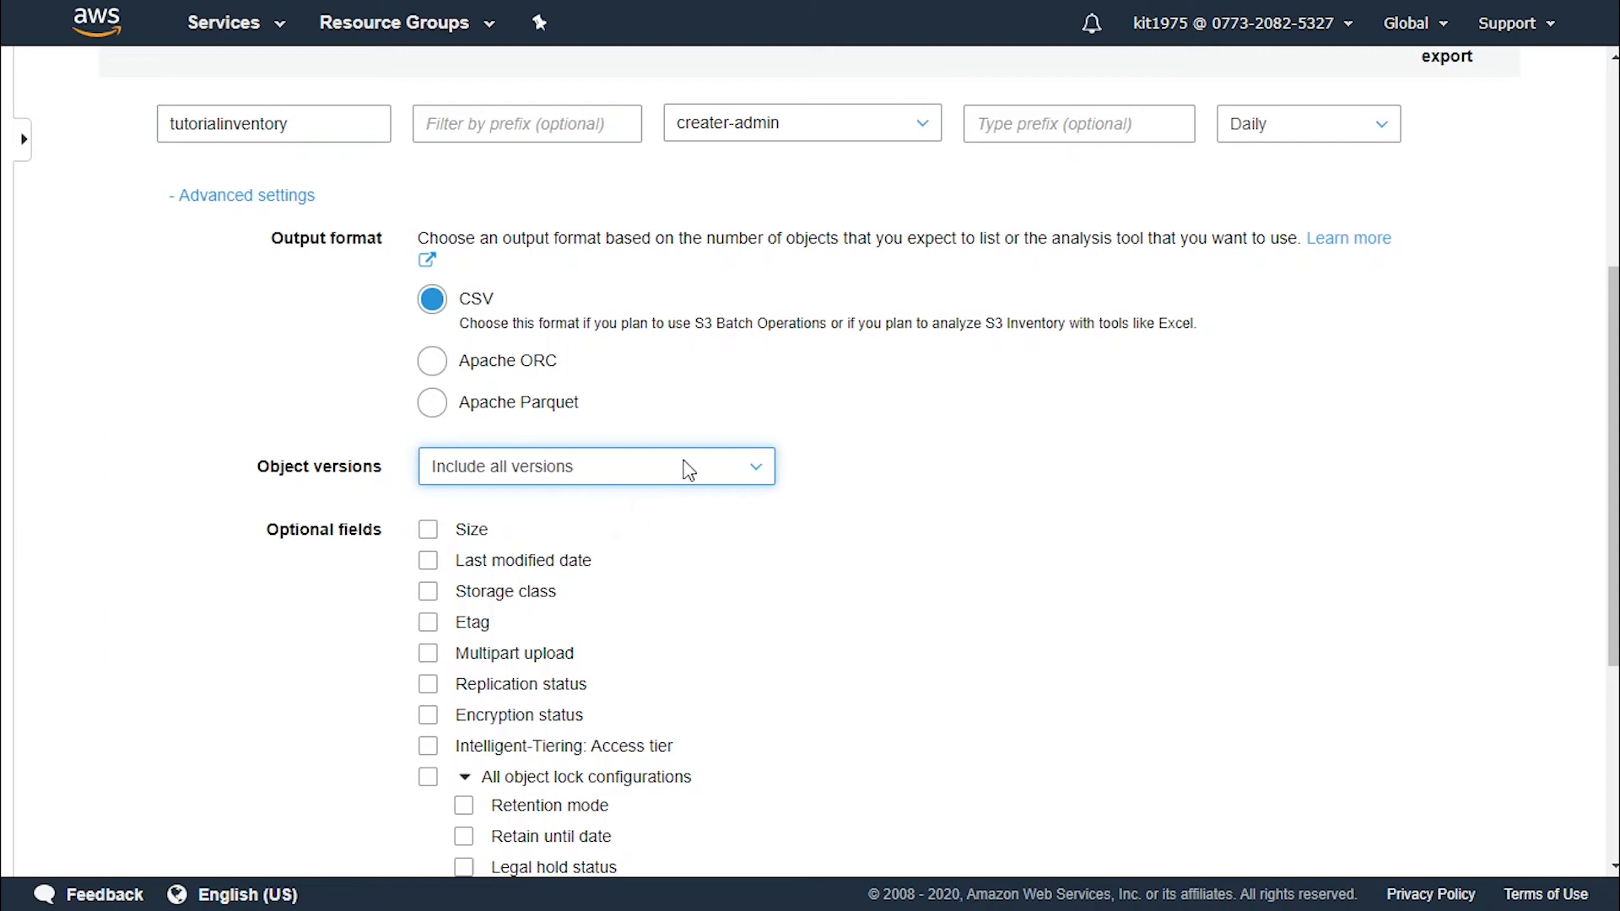
pyautogui.click(596, 465)
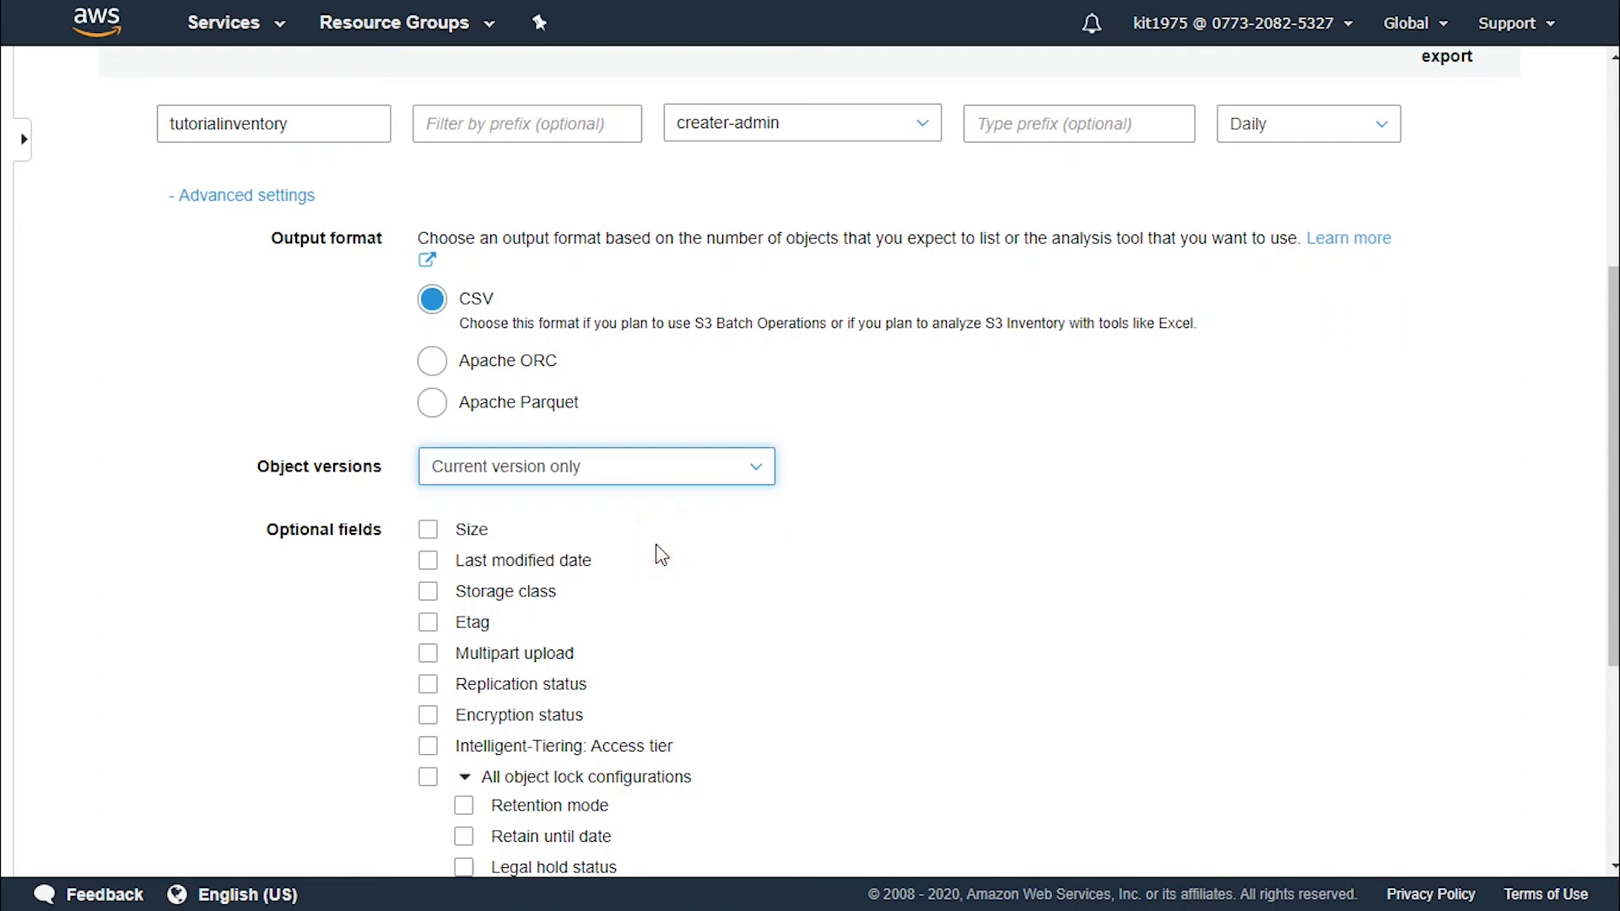
pyautogui.scroll(-3)
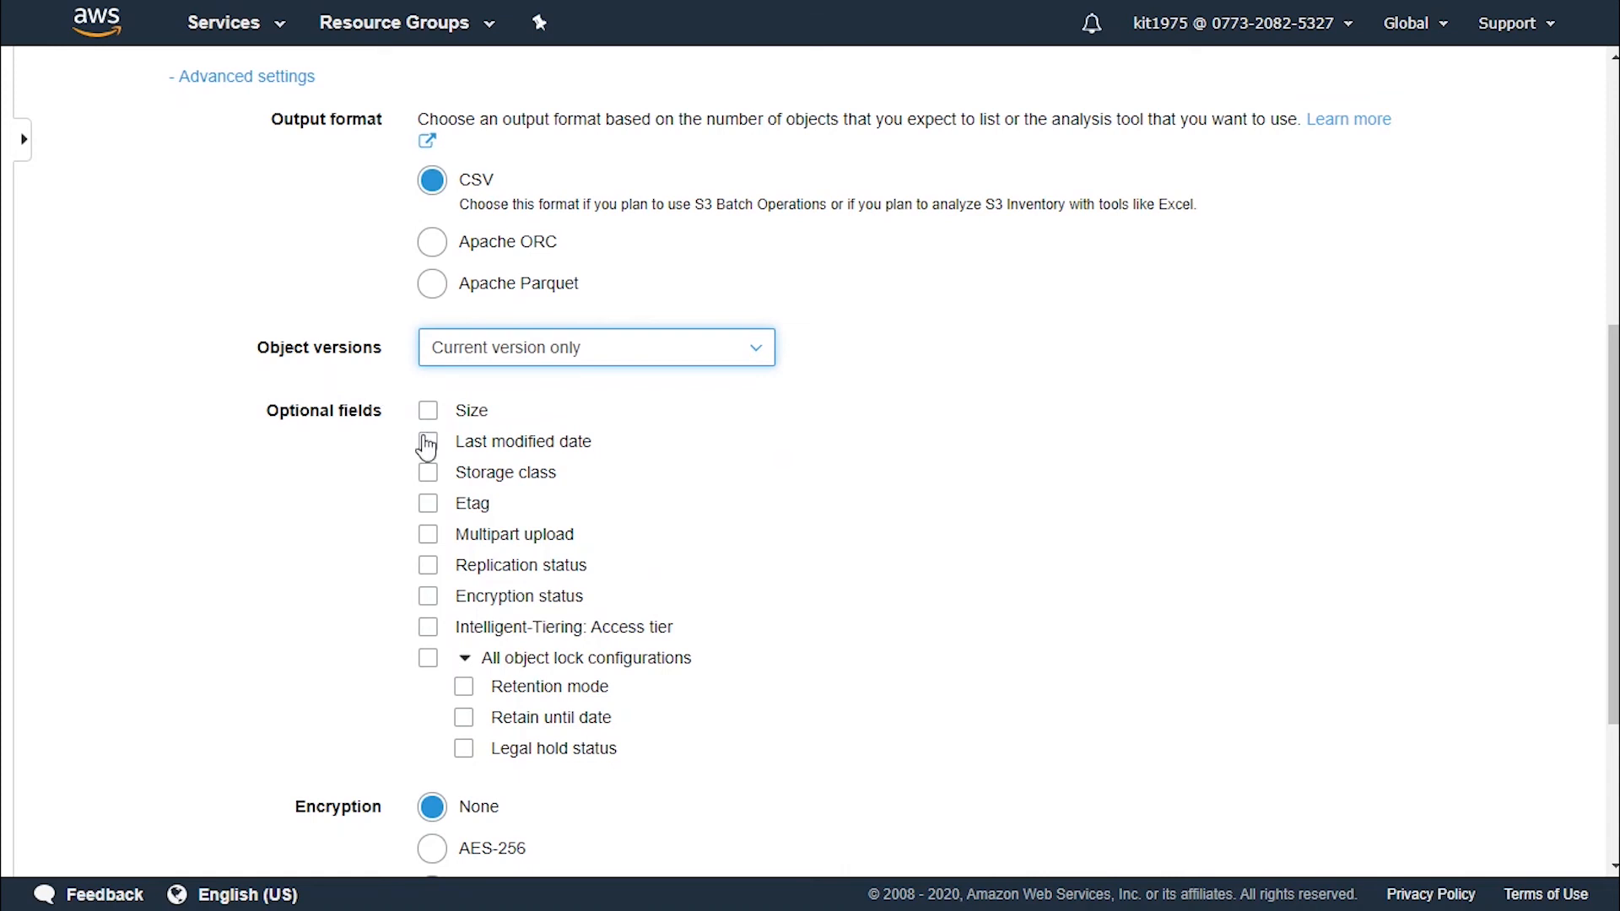
# Tick the Size, Last modified date, Storage class and Replication status optional fields.
pyautogui.click(428, 410)
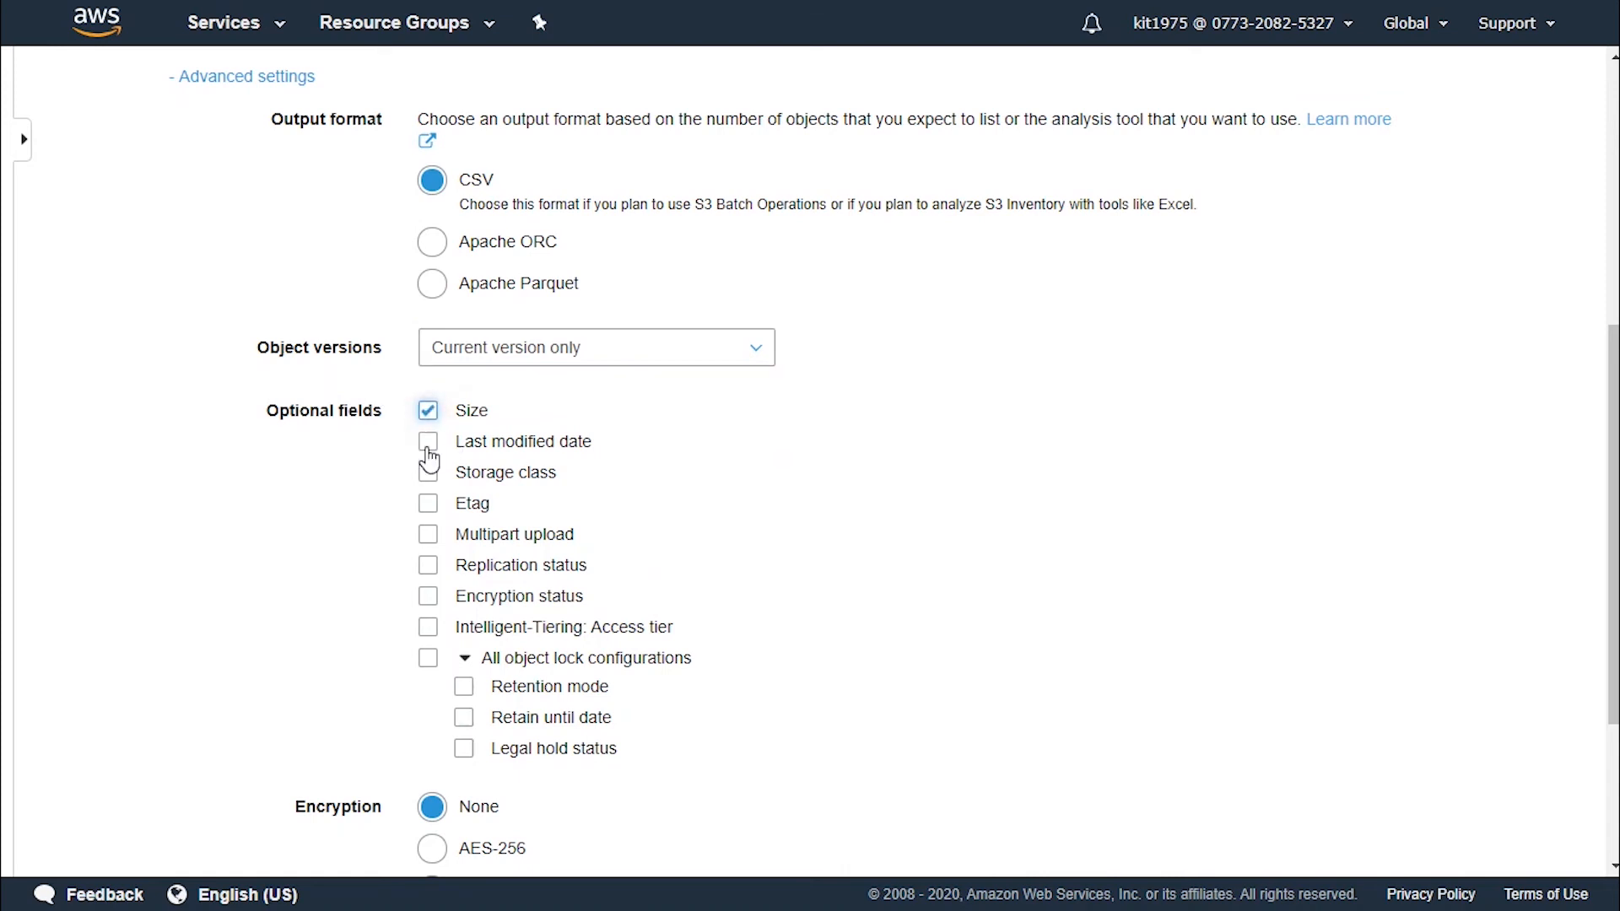
pyautogui.click(428, 441)
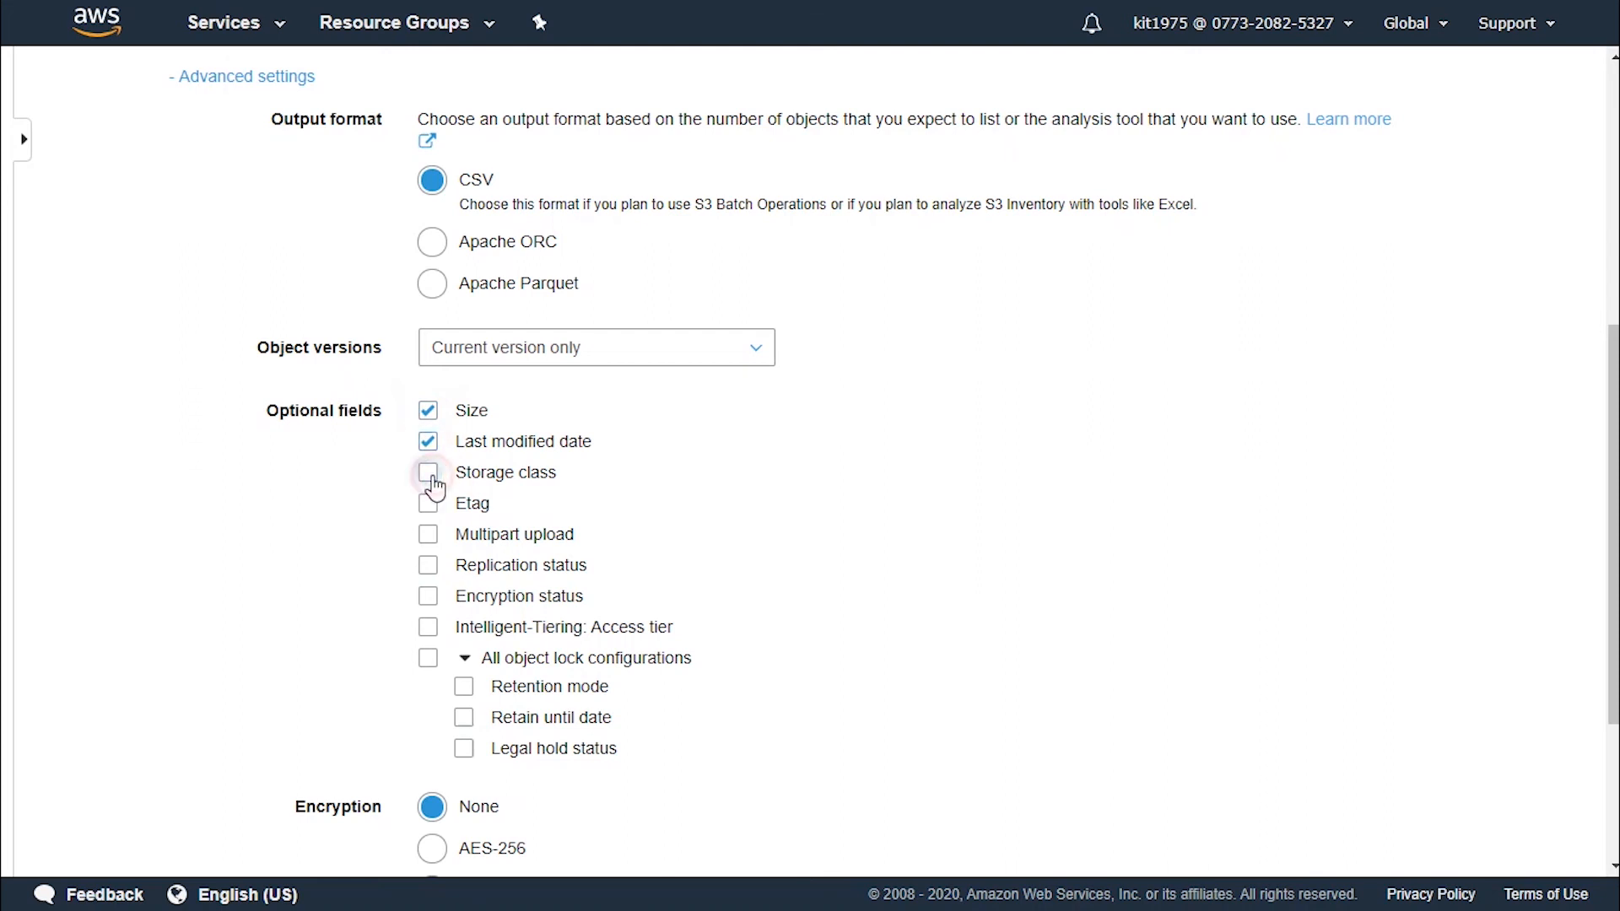
pyautogui.click(428, 472)
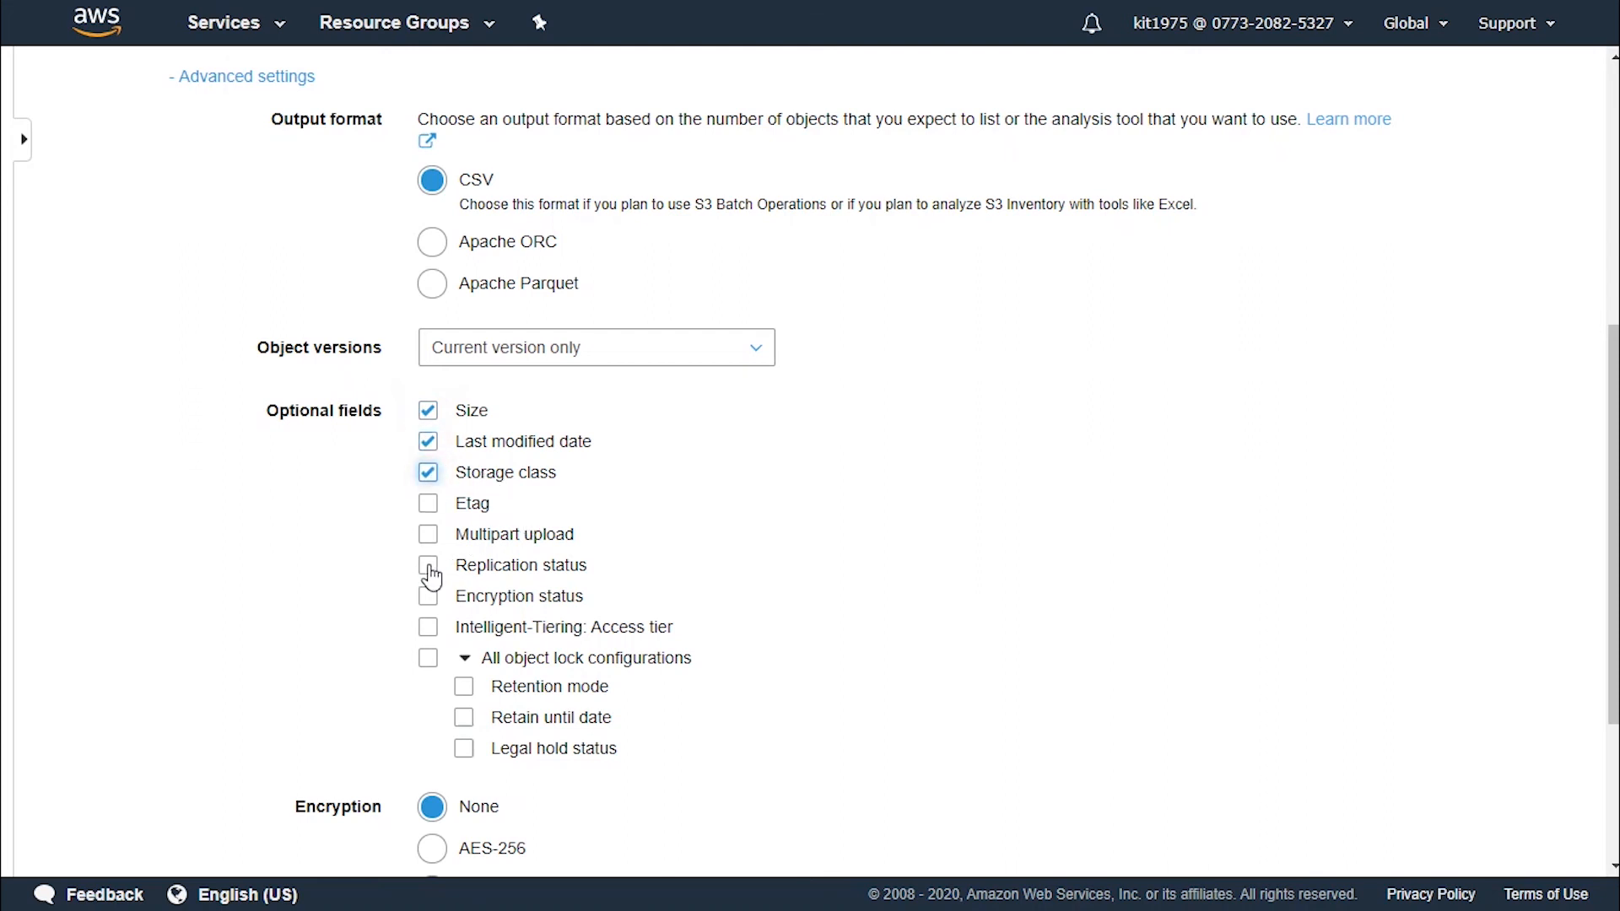
pyautogui.click(428, 564)
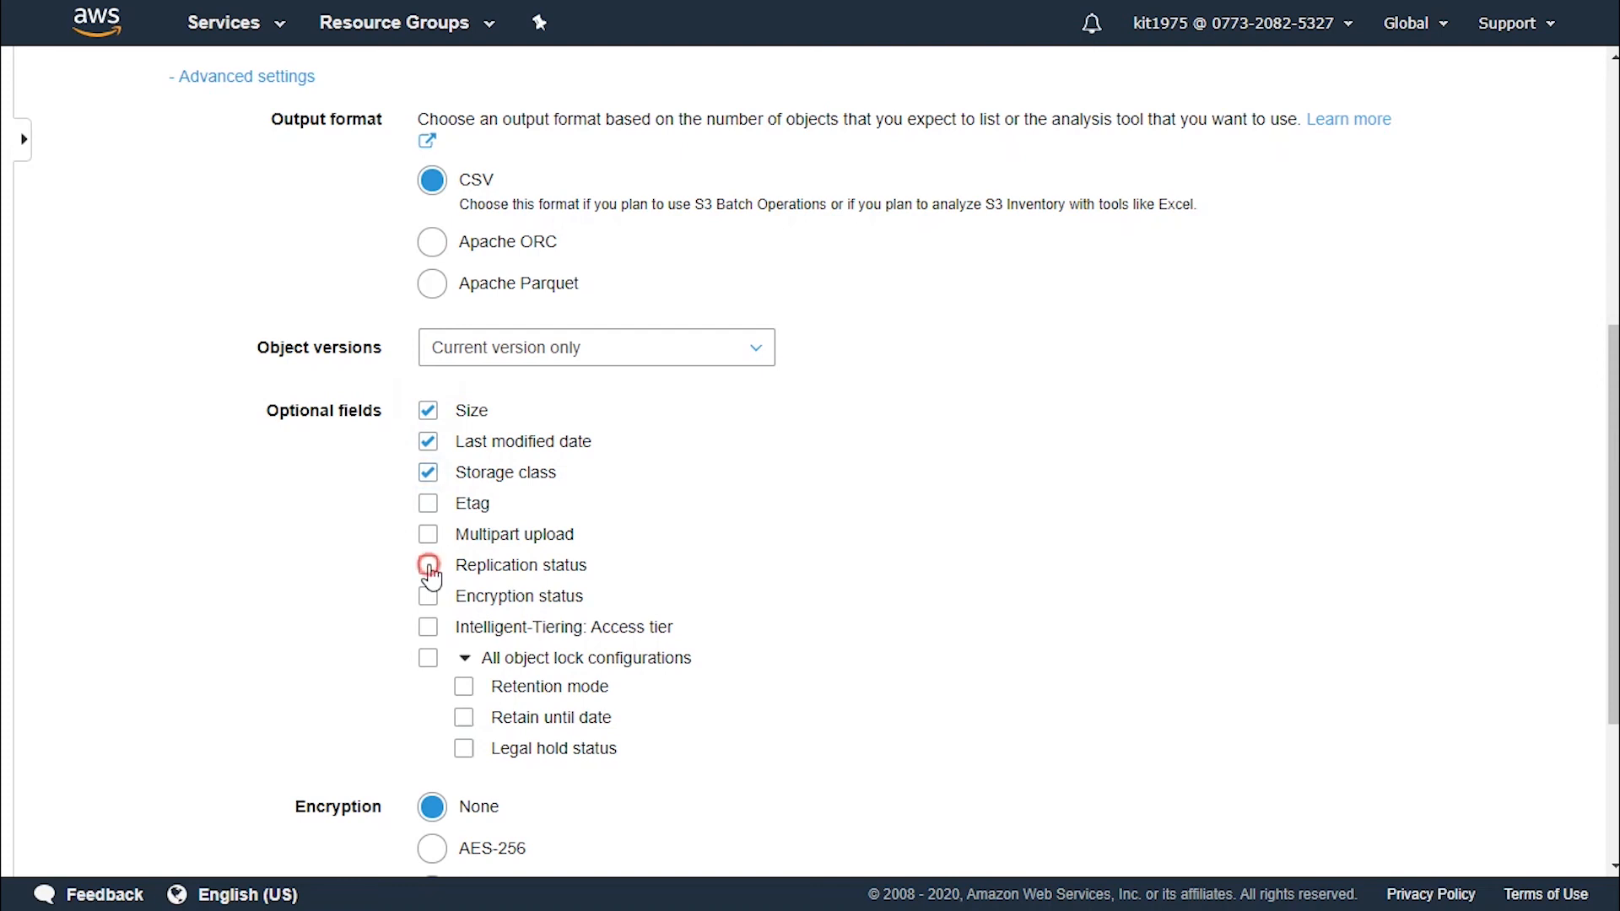
pyautogui.click(428, 565)
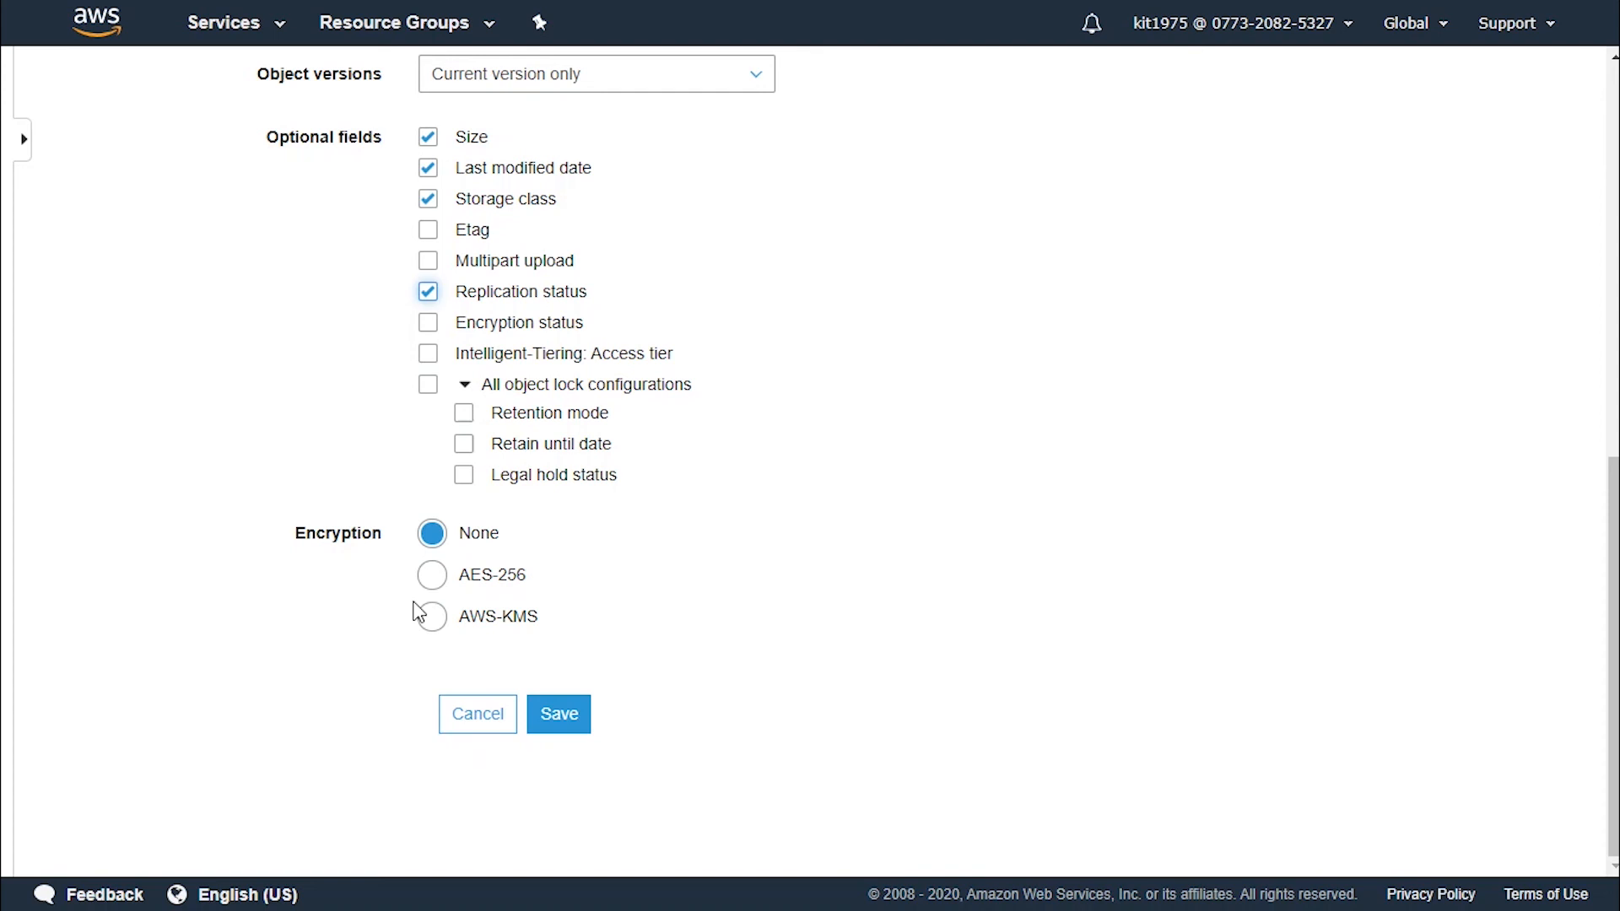
pyautogui.moveTo(468, 533)
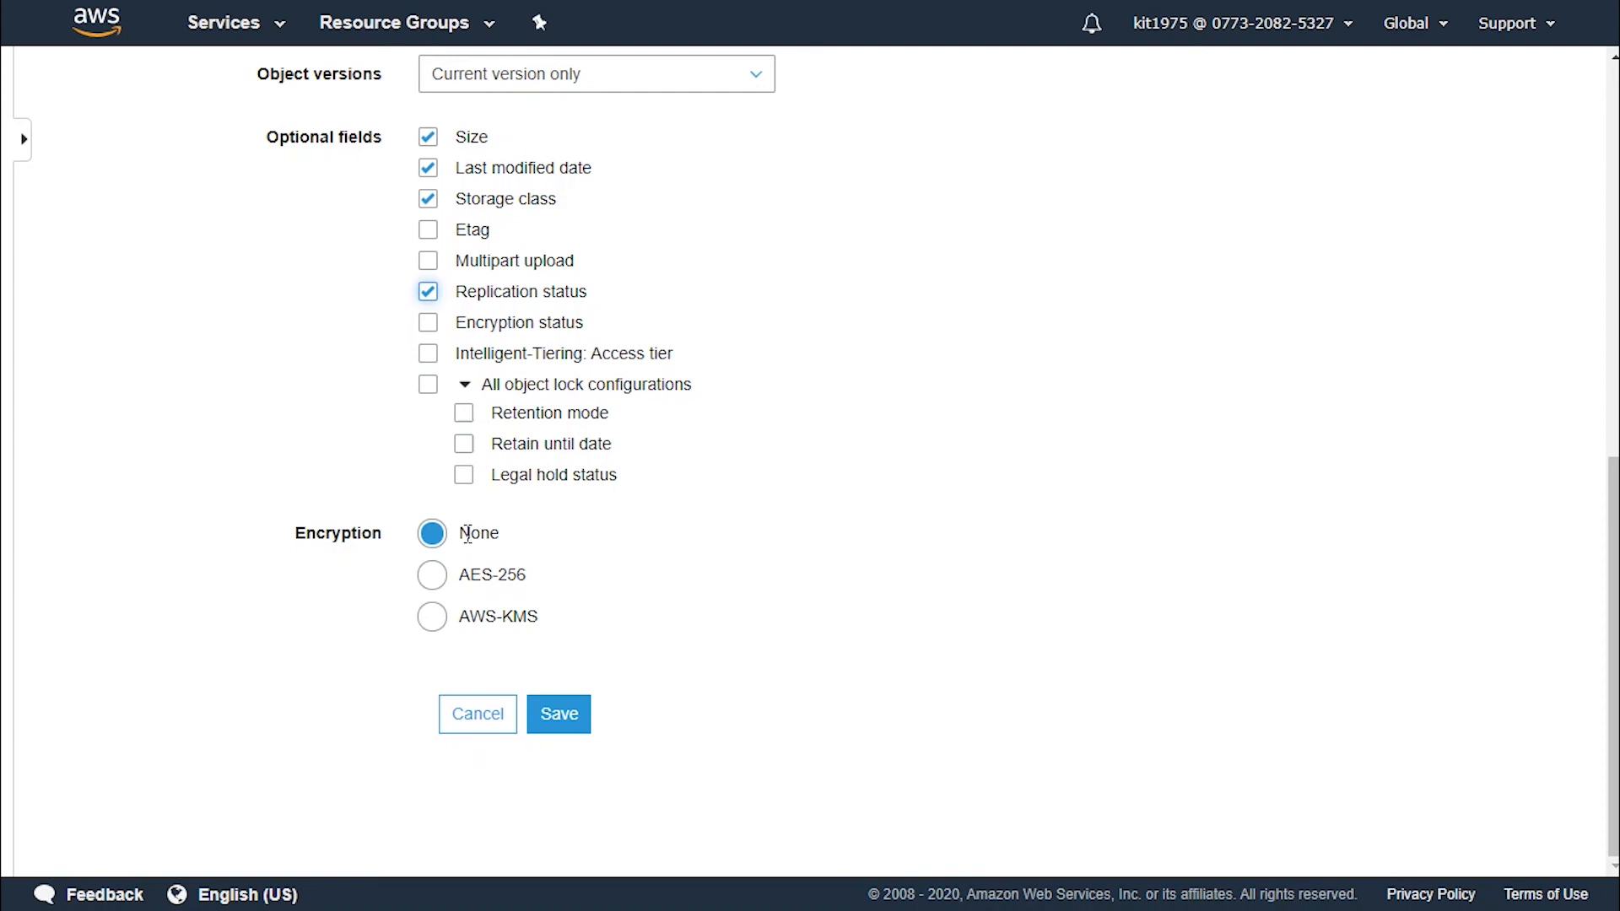
pyautogui.moveTo(562, 583)
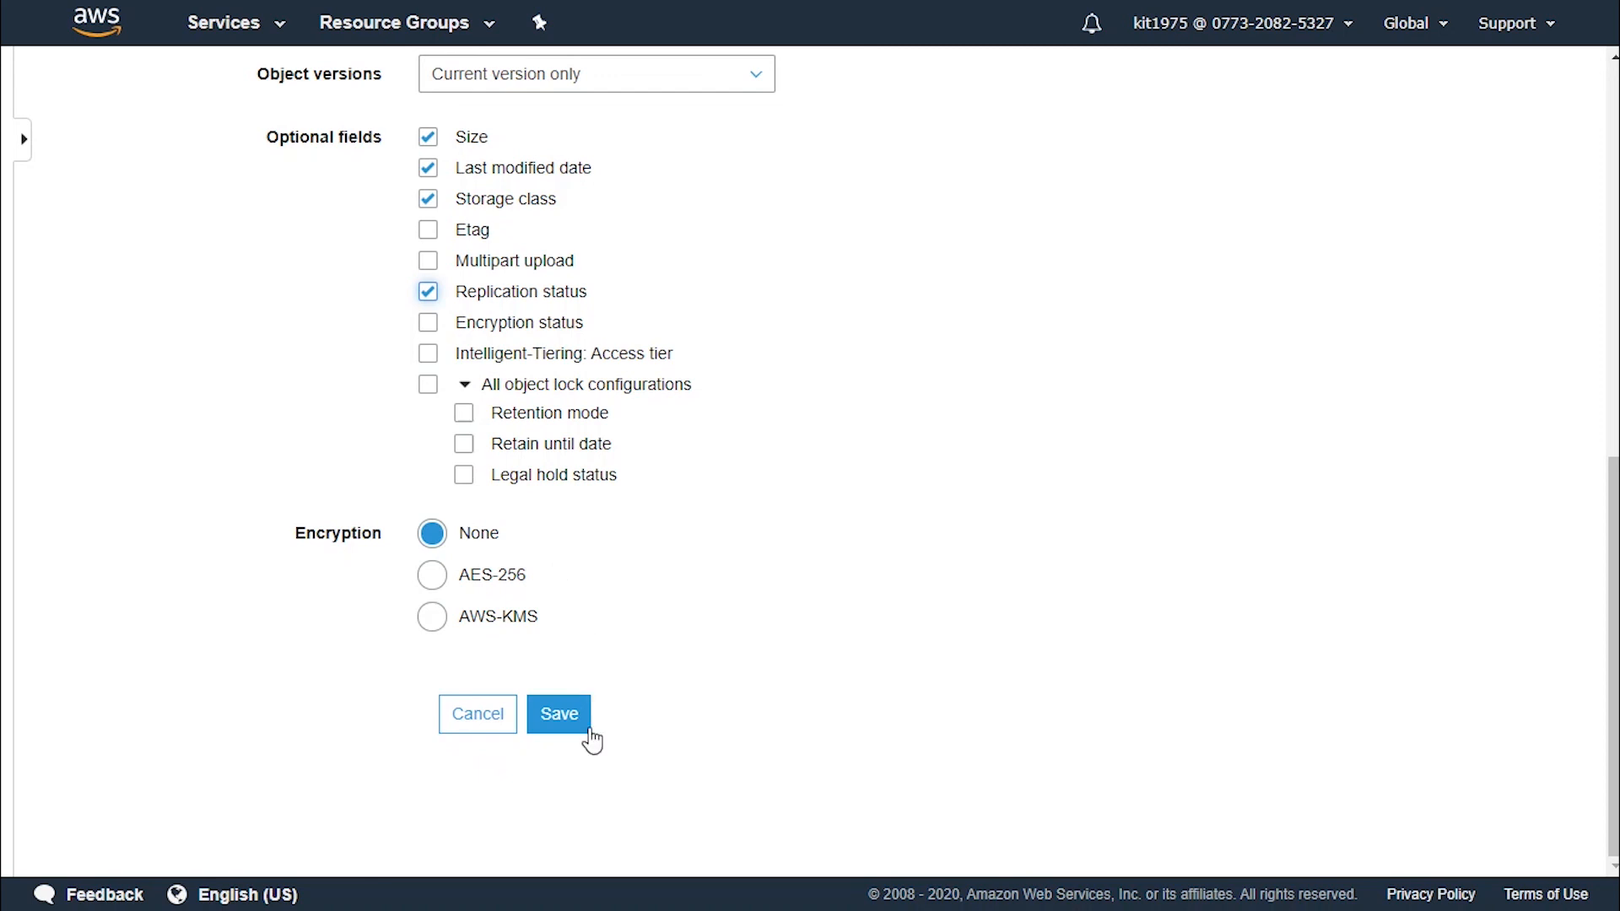
# Save the tutorialinventory configuration and review the destination bucket policy success notices.
pyautogui.click(558, 714)
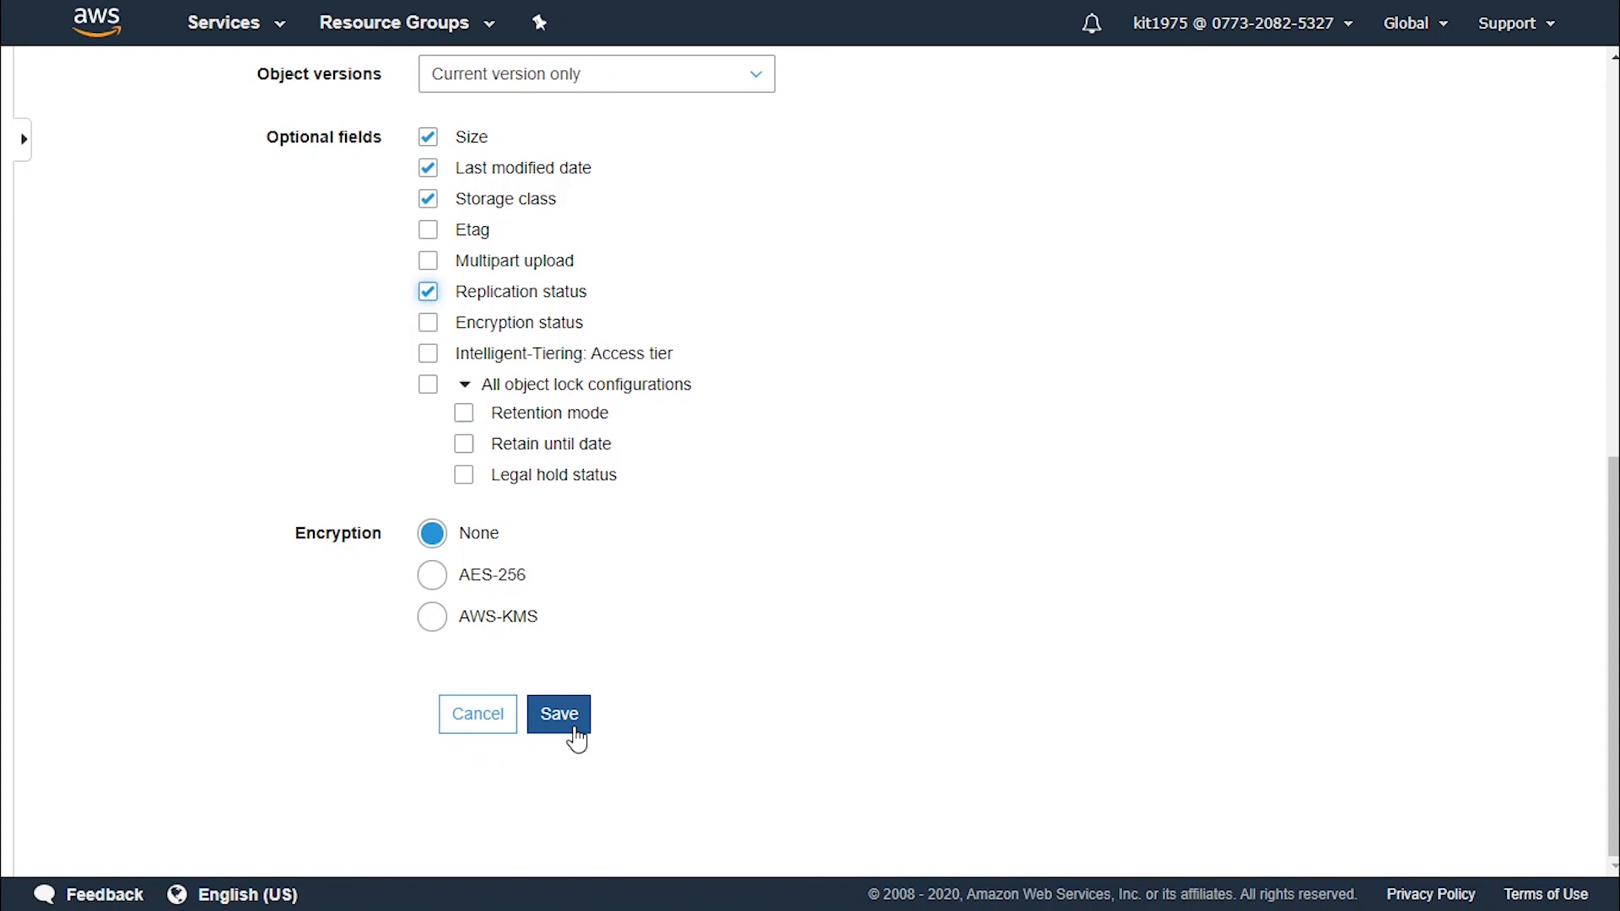
pyautogui.click(557, 713)
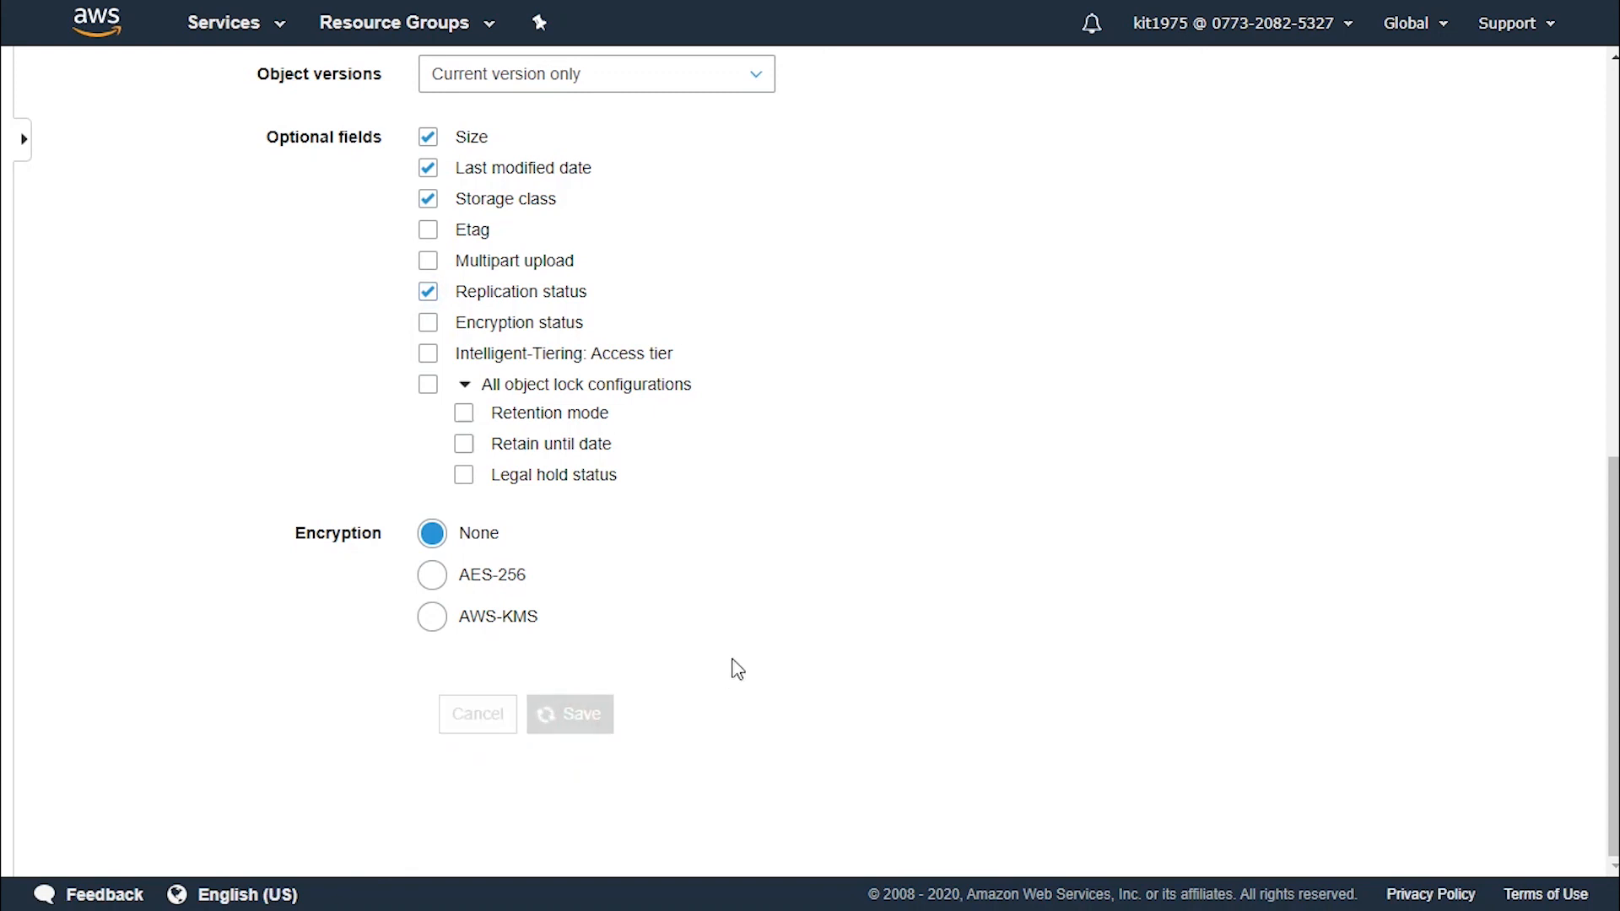
pyautogui.click(569, 713)
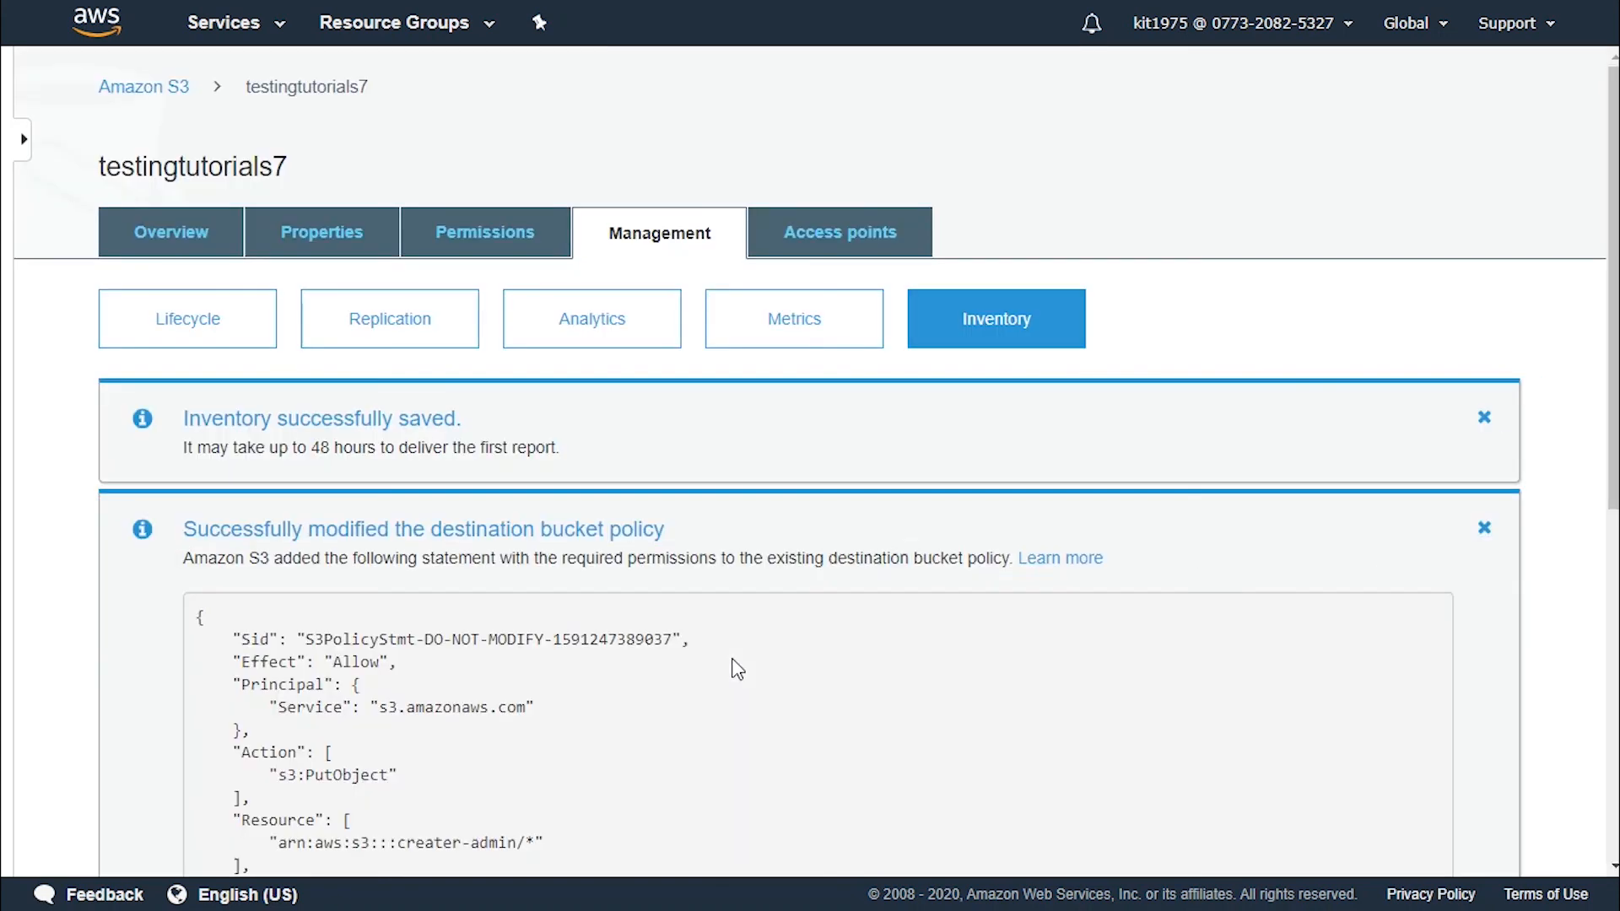
pyautogui.scroll(-3)
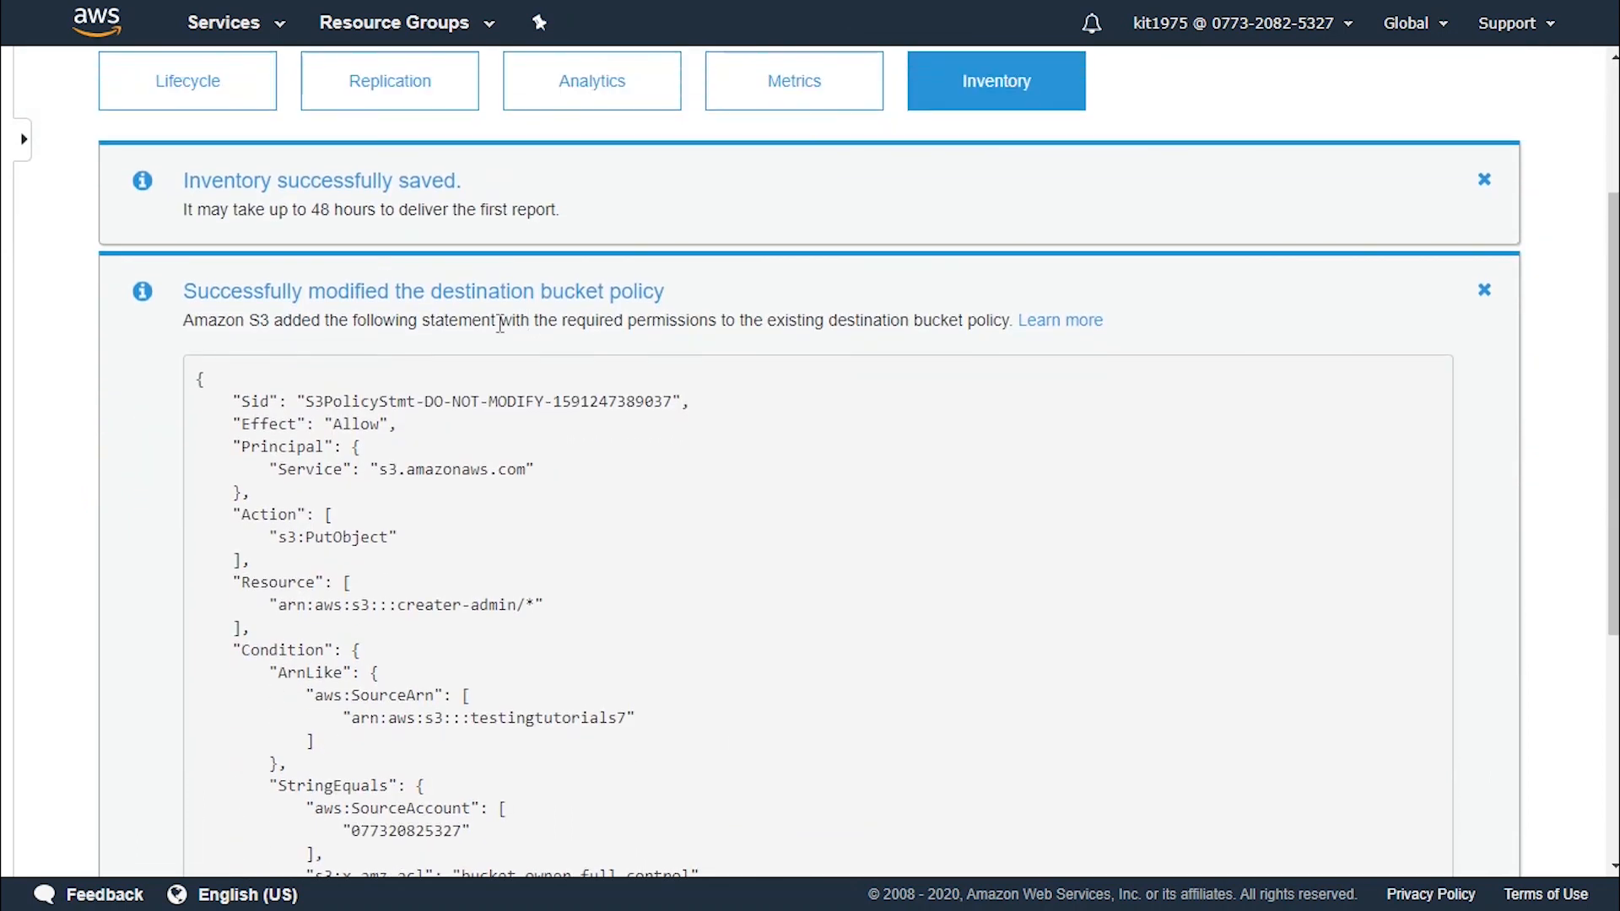